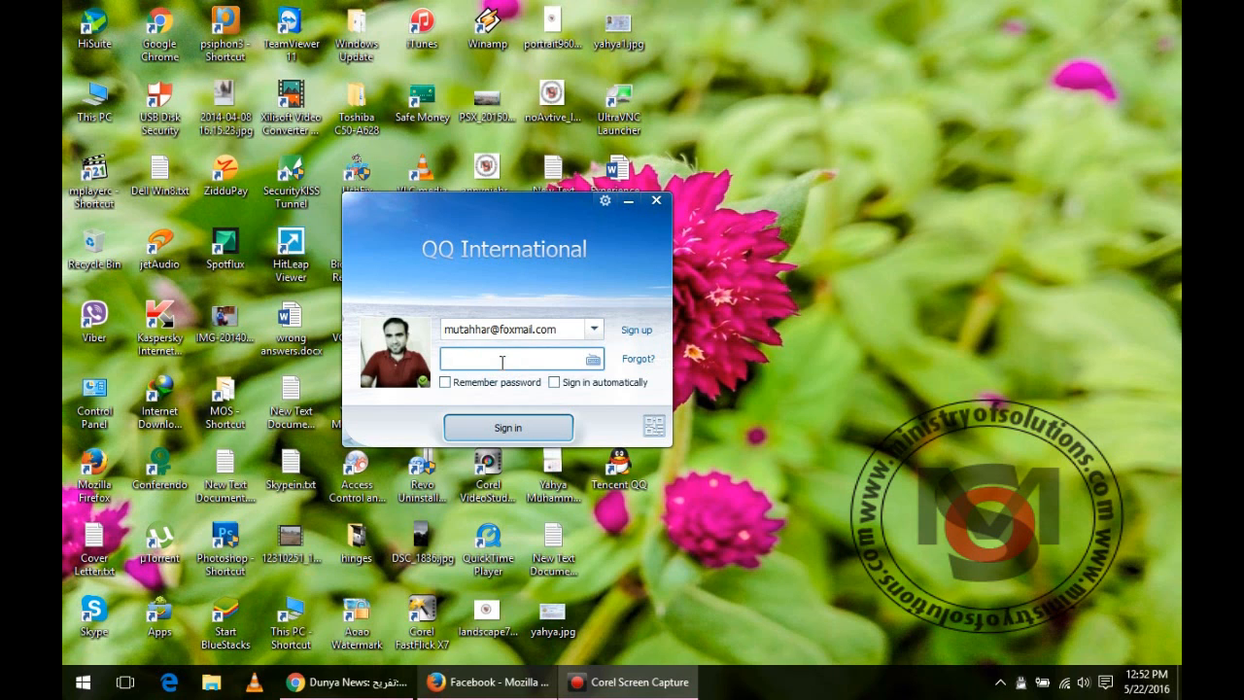
- Sign in to the QQ account with the entered password
text(•)
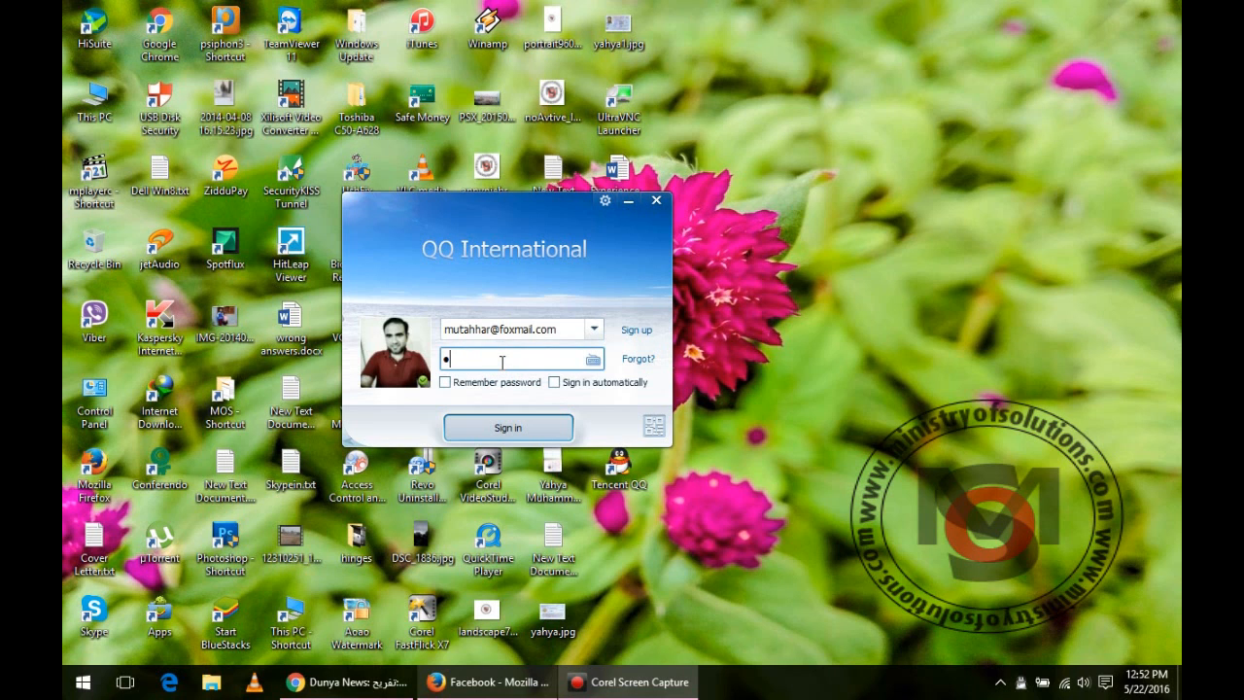
text(password)
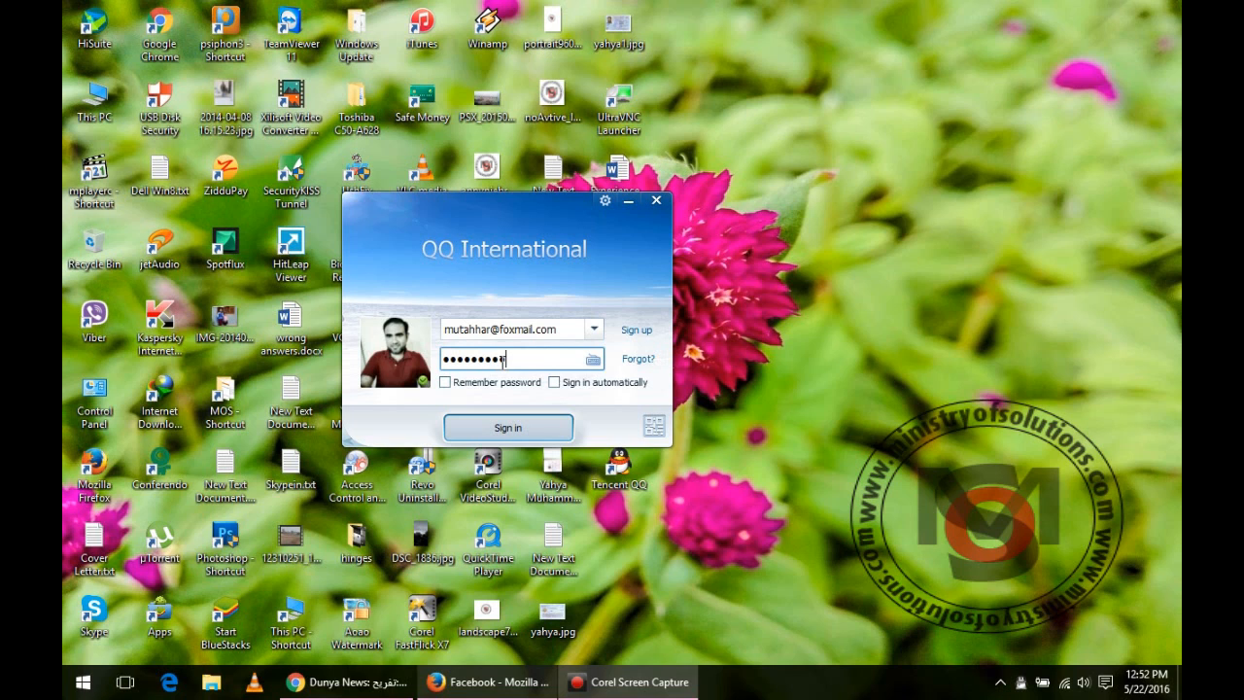
click(507, 427)
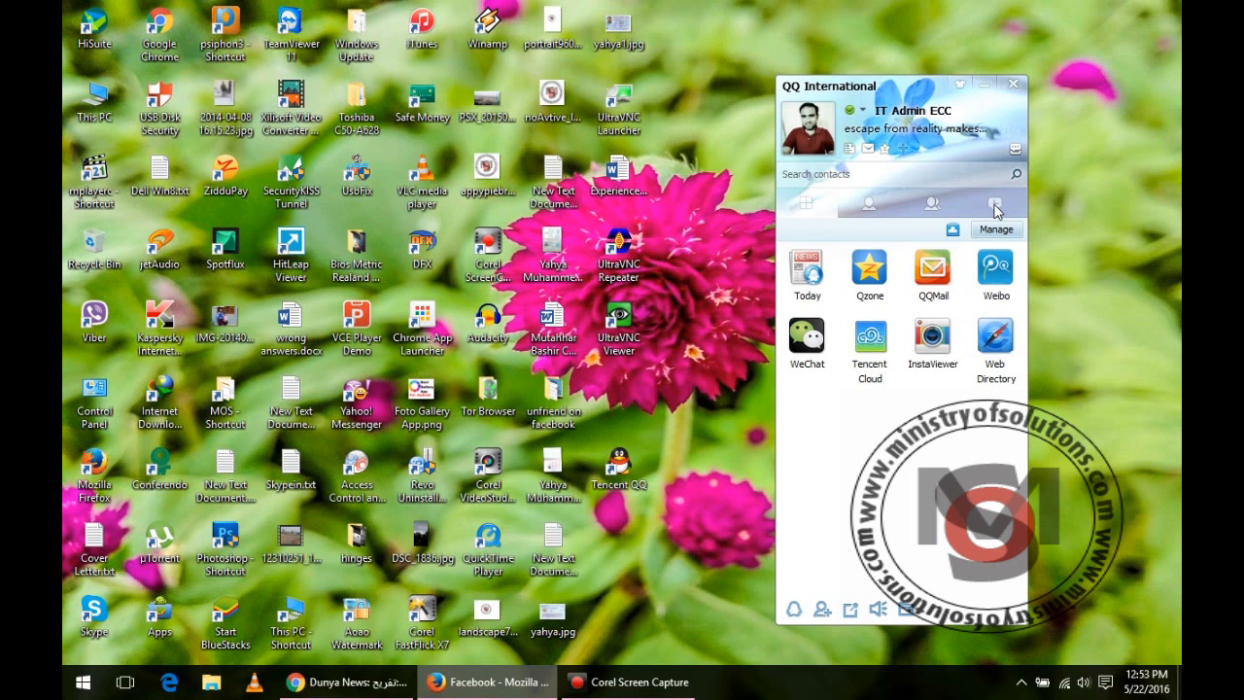
- Bring up the Settings window from the main QQ menu
click(794, 610)
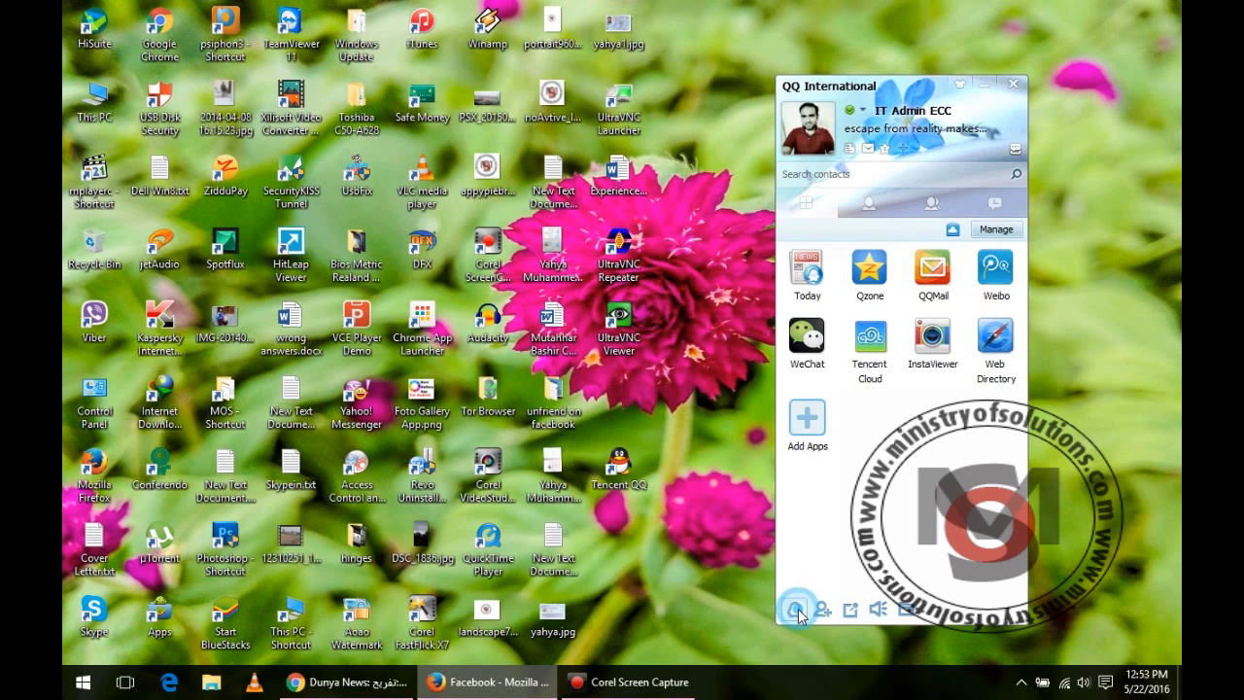
click(797, 610)
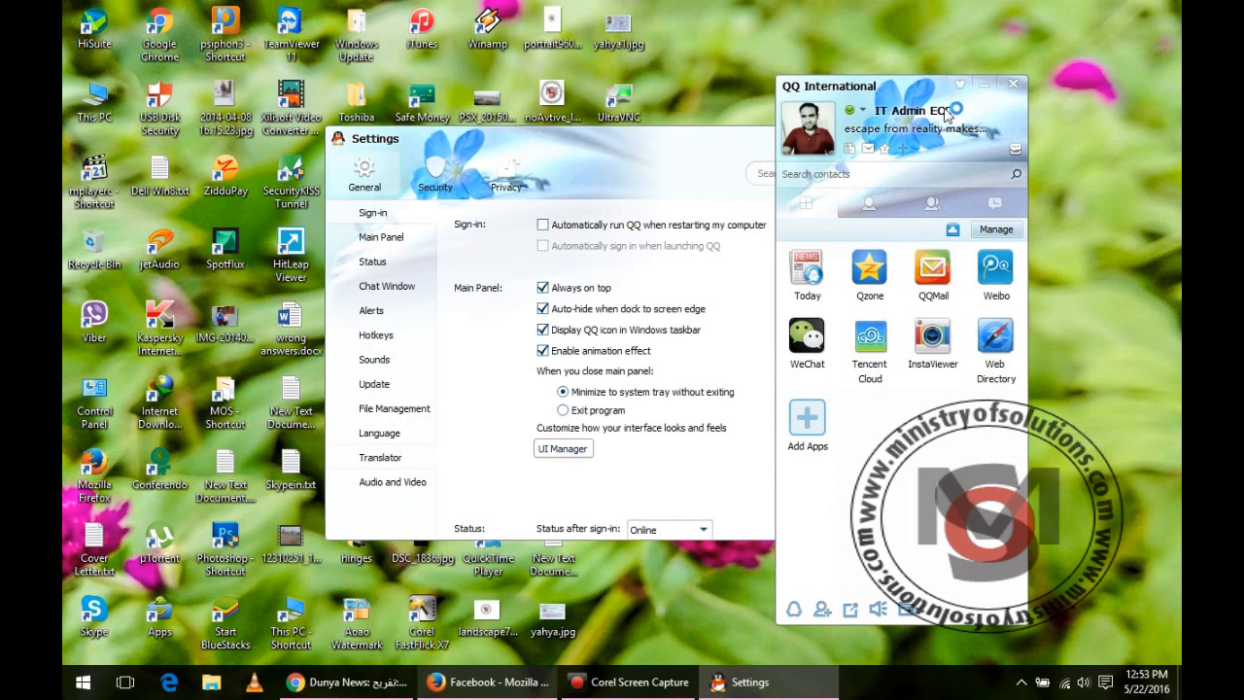
mouse_move(657, 117)
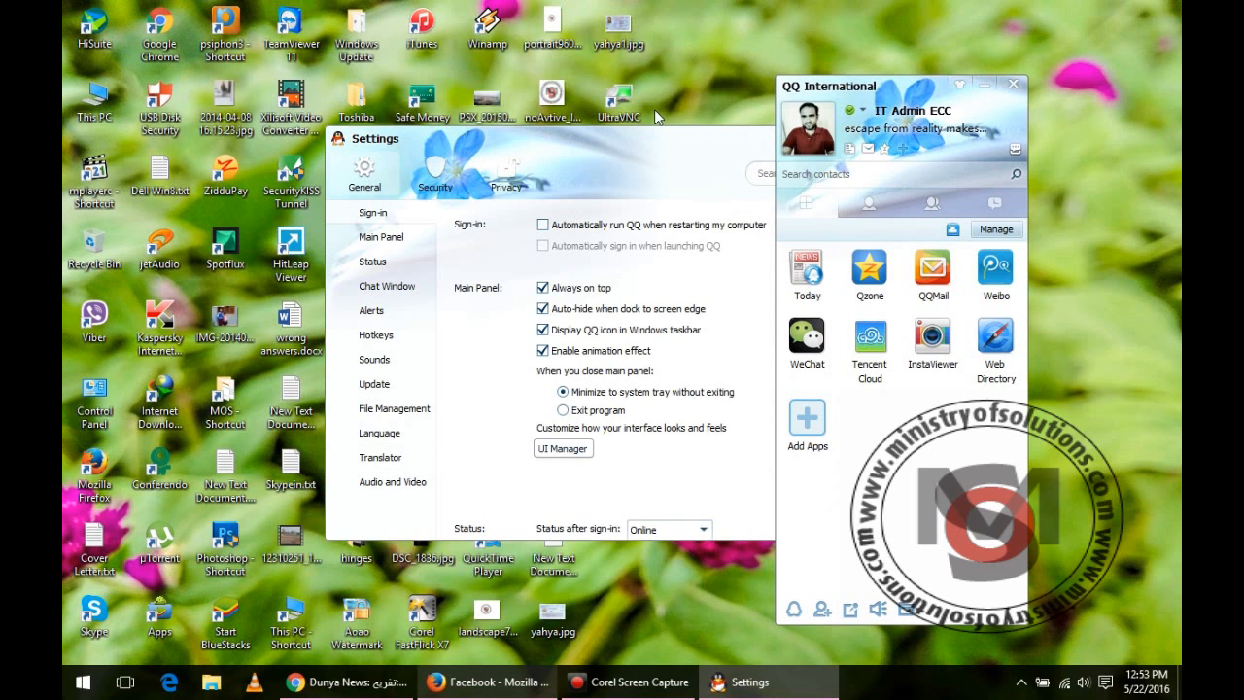
- Go through Privacy and Security settings to launch the Message Manager
click(439, 159)
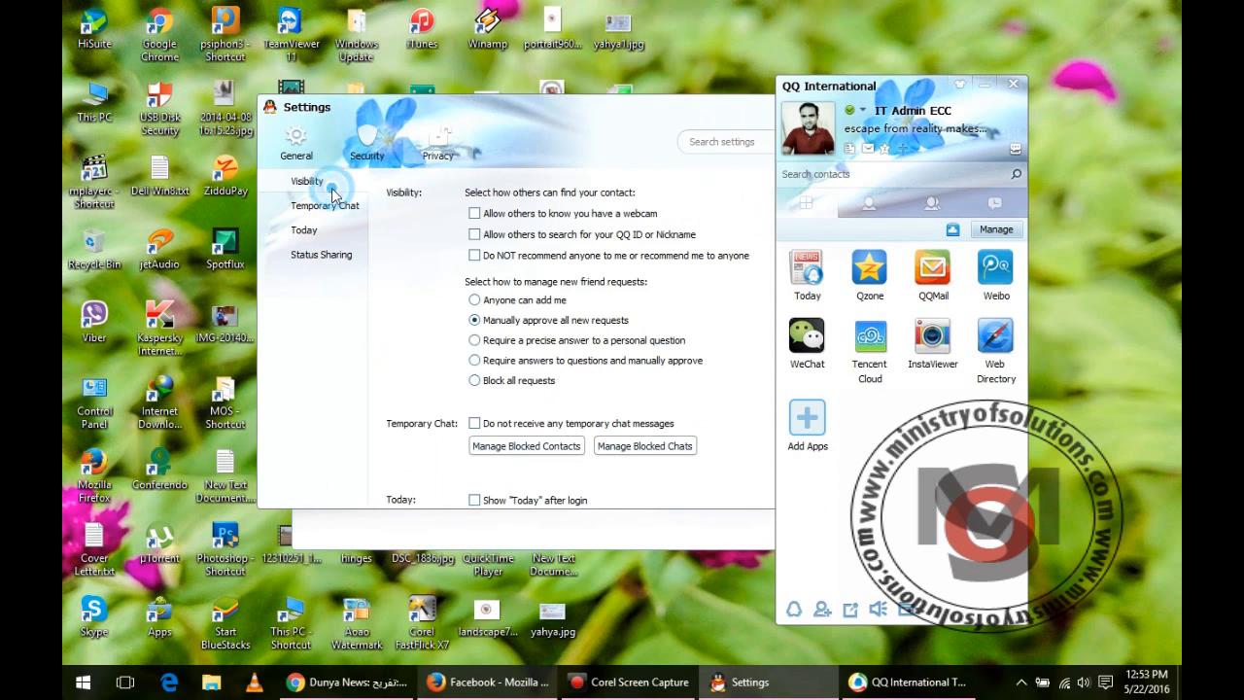
click(321, 252)
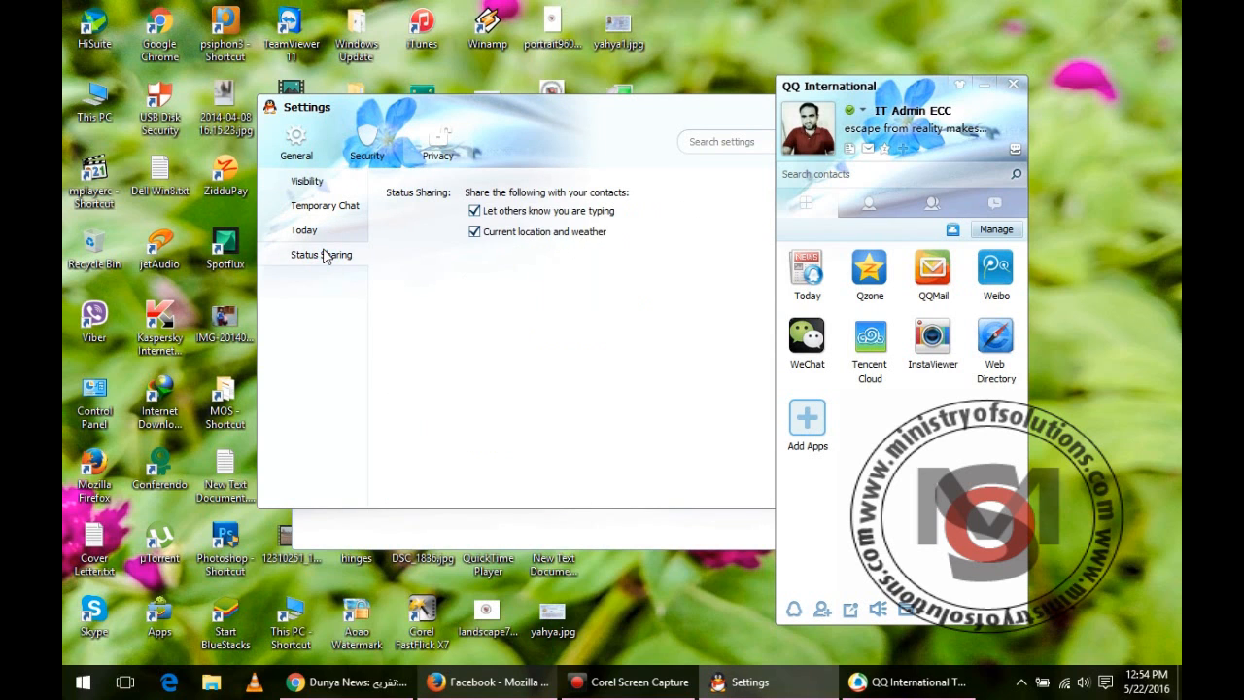
click(368, 140)
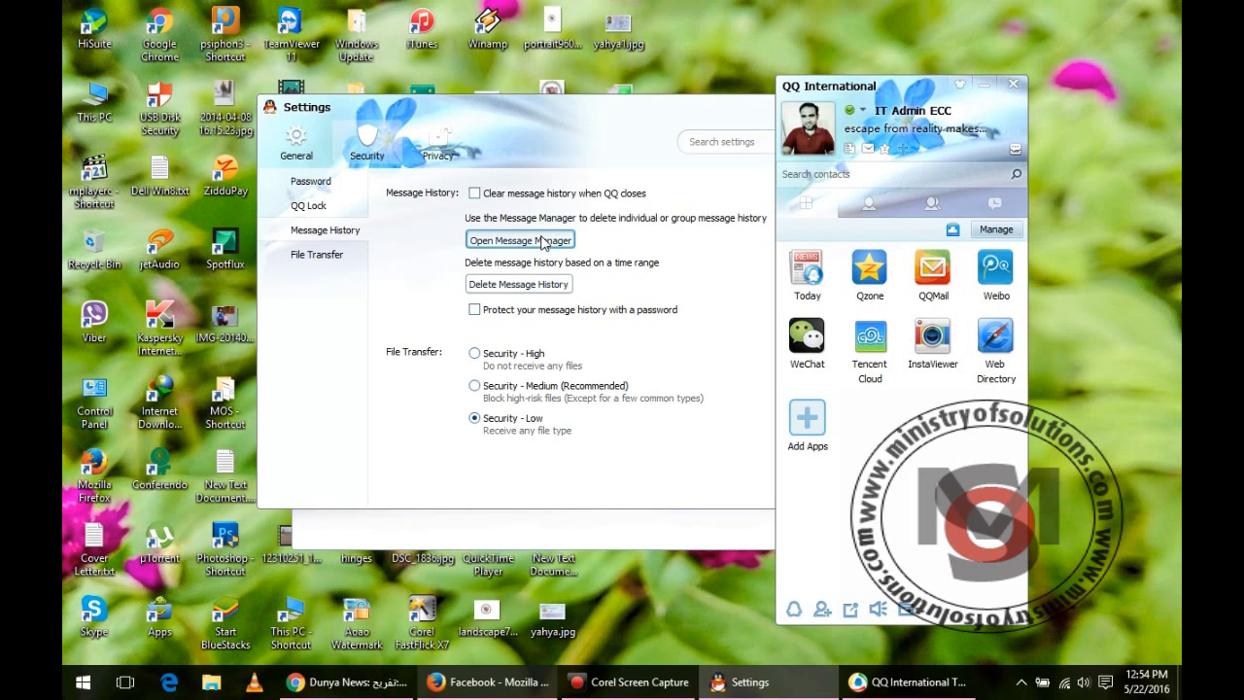
click(519, 239)
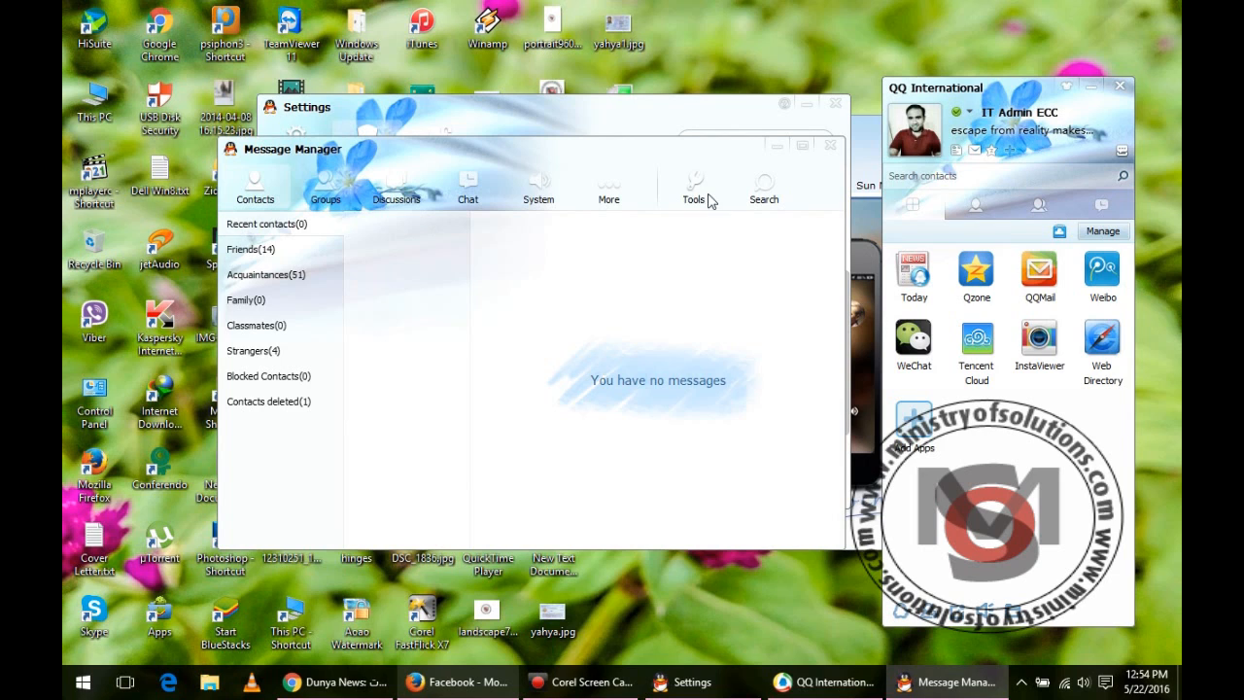
- Export all message history to a backup file named 'mycha' on the Desktop
click(692, 191)
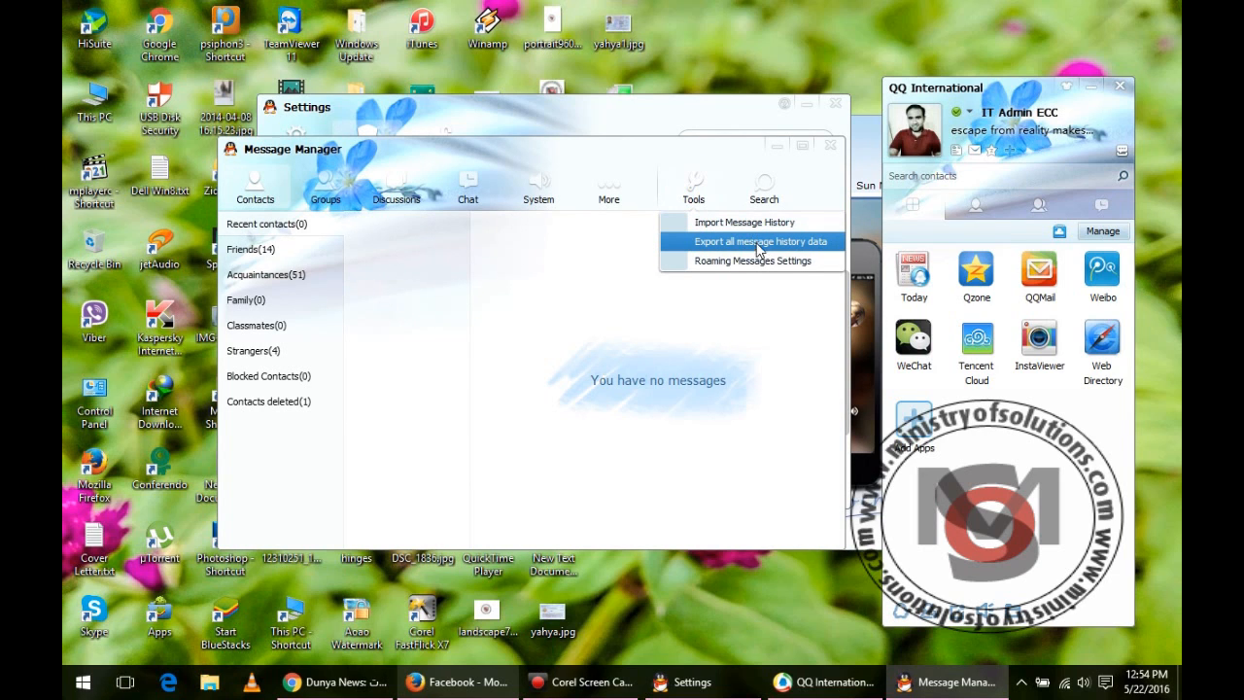
mouse_move(796, 254)
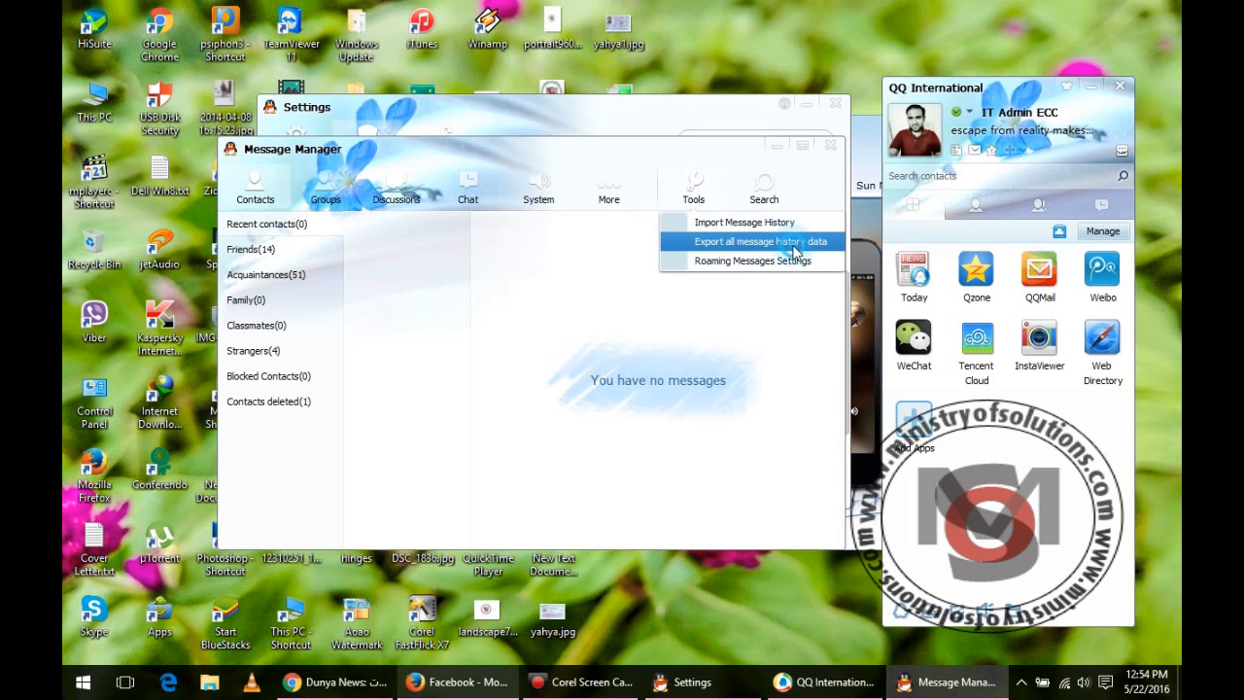
click(750, 241)
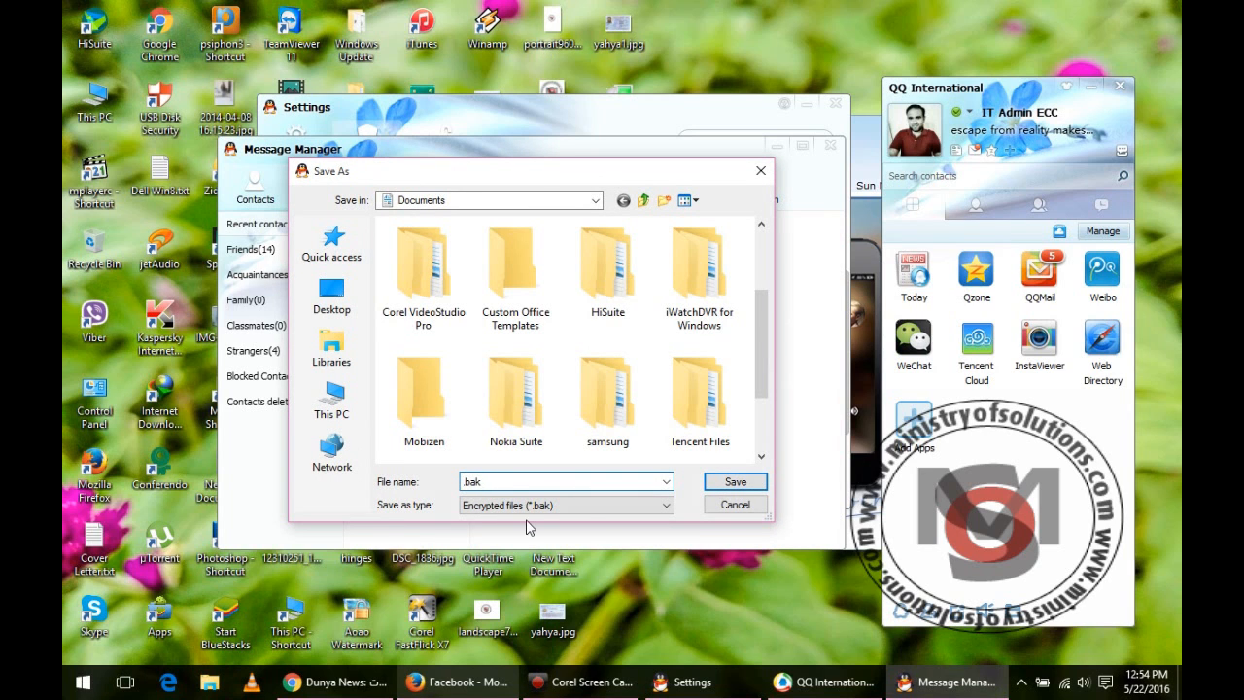
text(mychat)
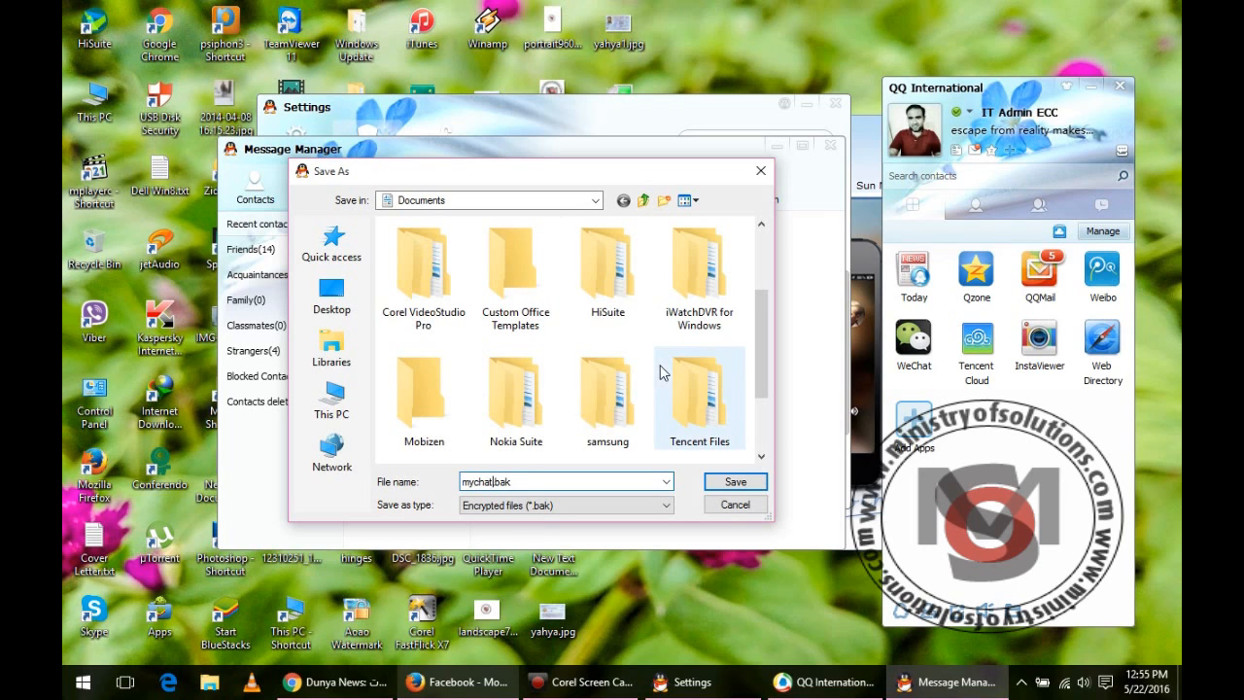
click(331, 292)
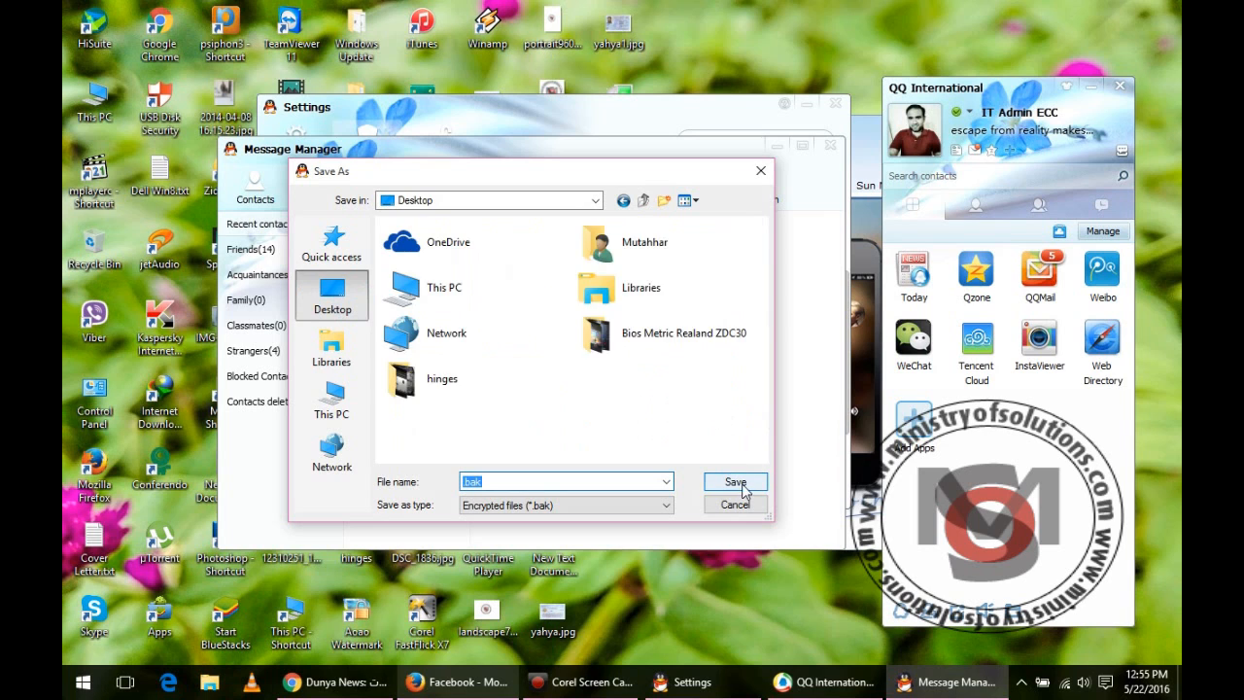
click(735, 482)
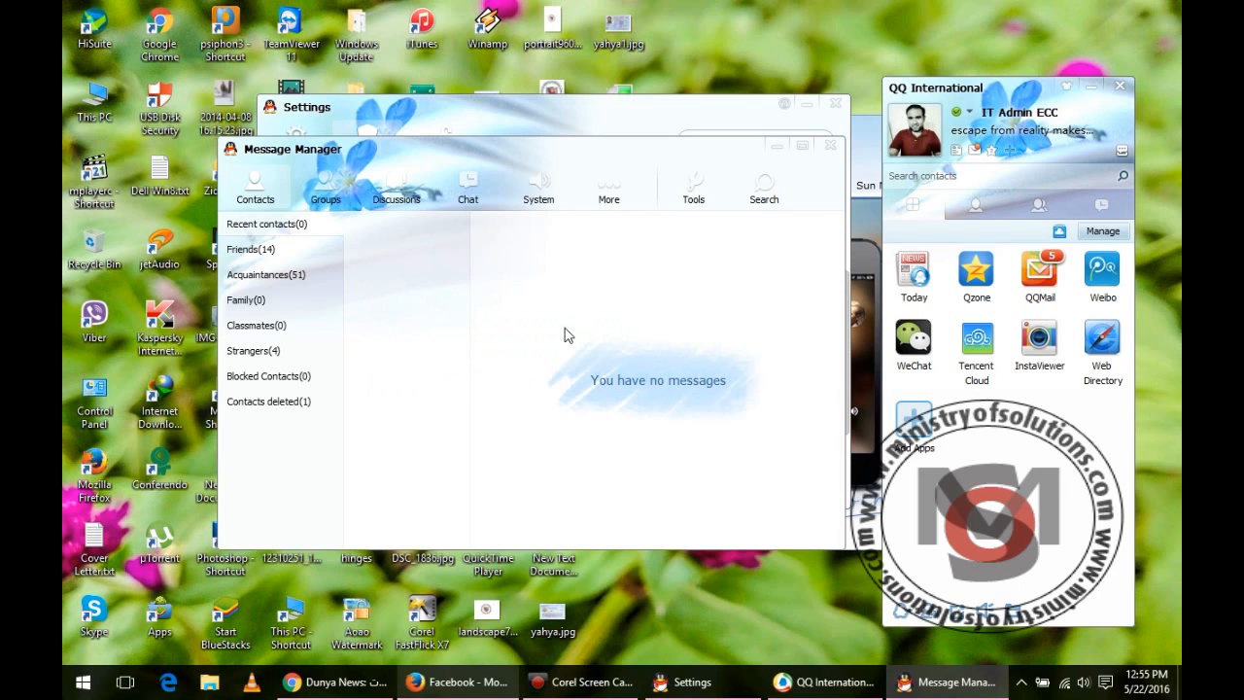
mouse_move(696, 185)
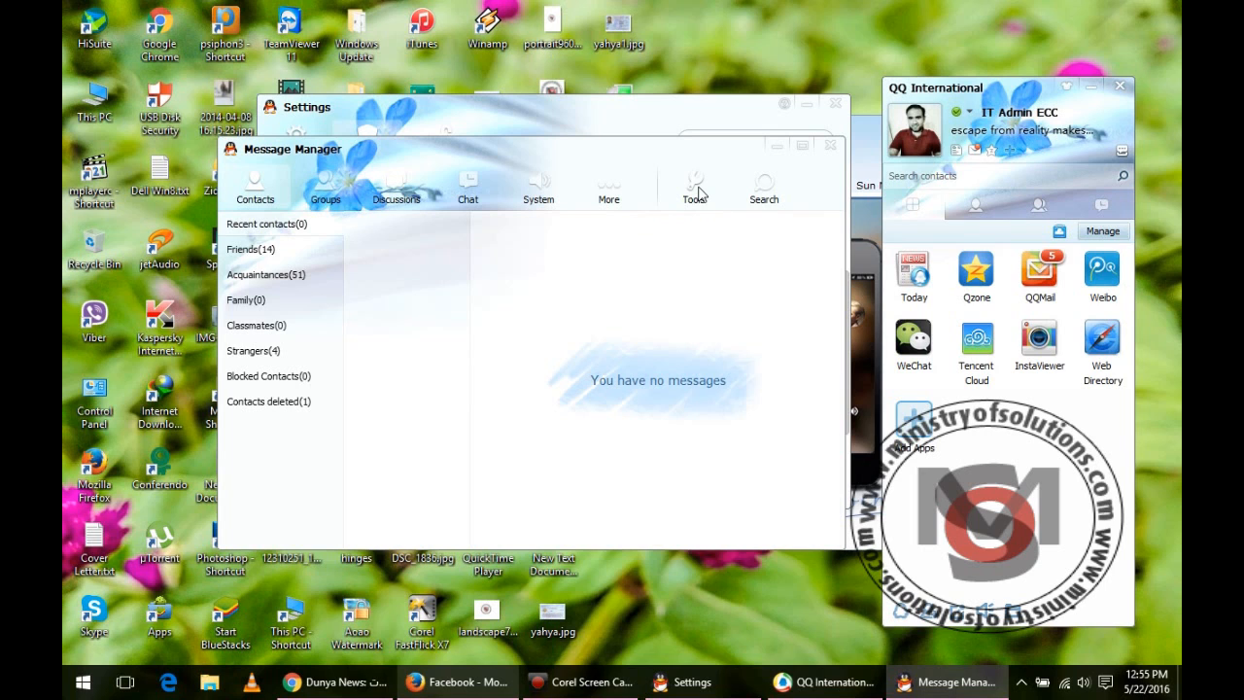
- Start the Message History import from a designated file and browse for the backup
click(692, 186)
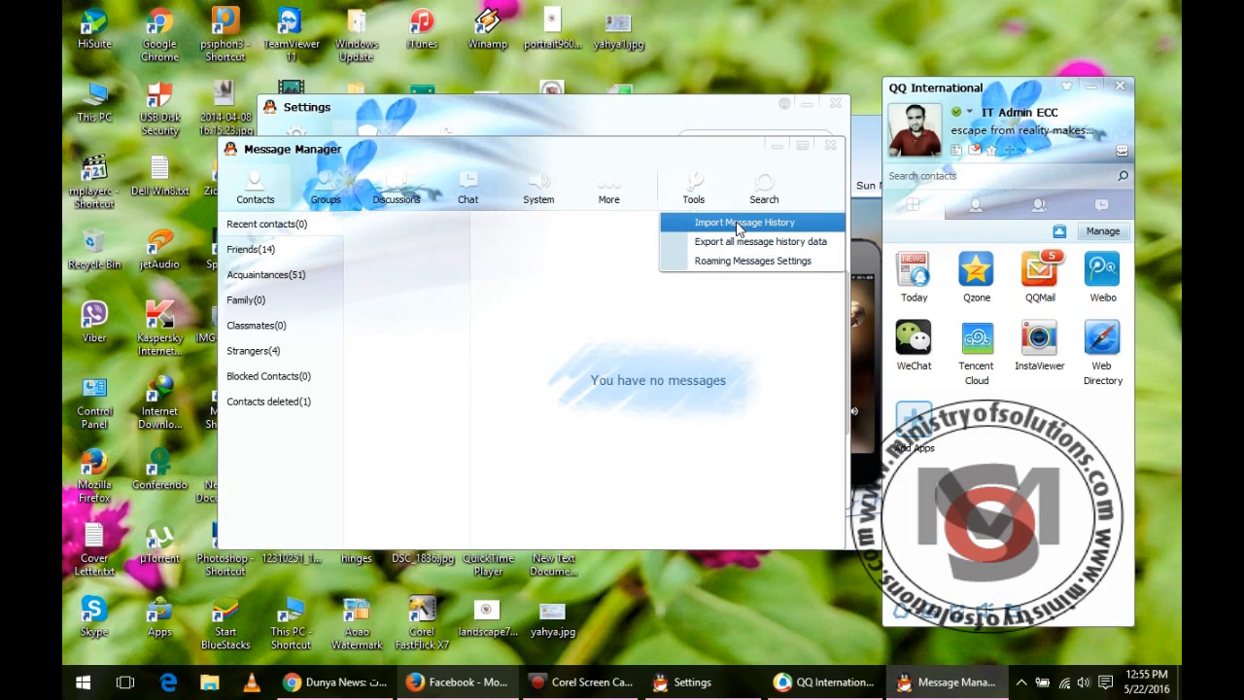
click(743, 222)
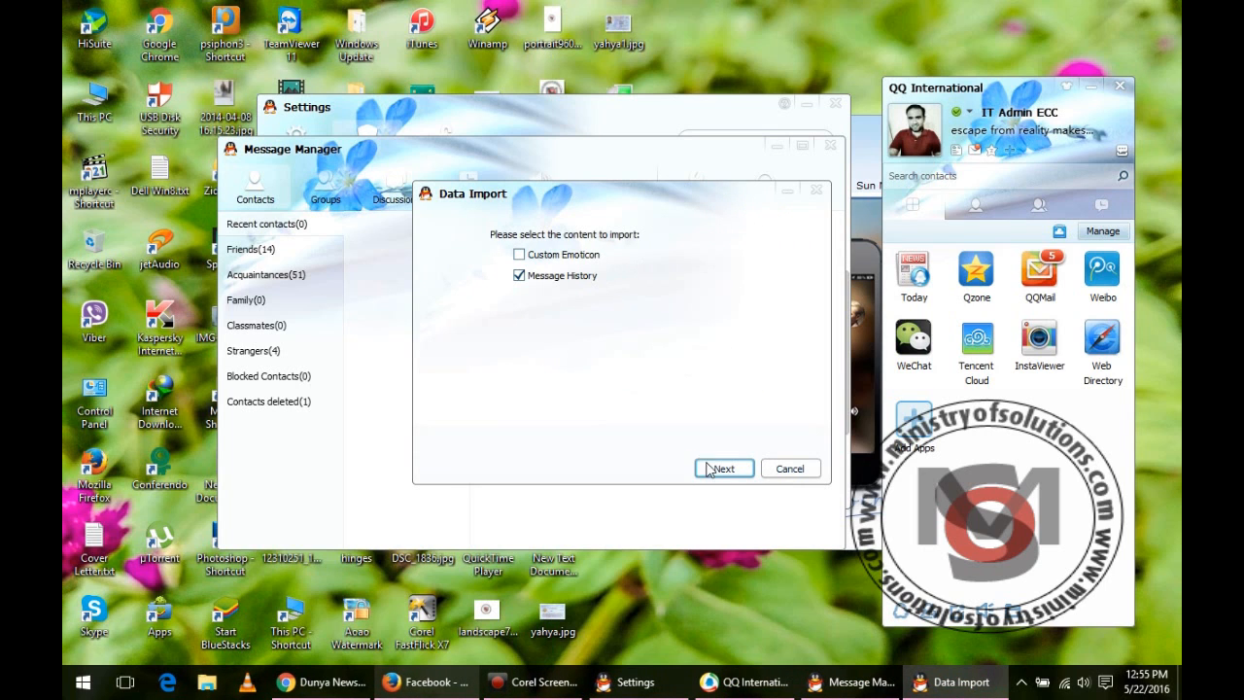
click(723, 466)
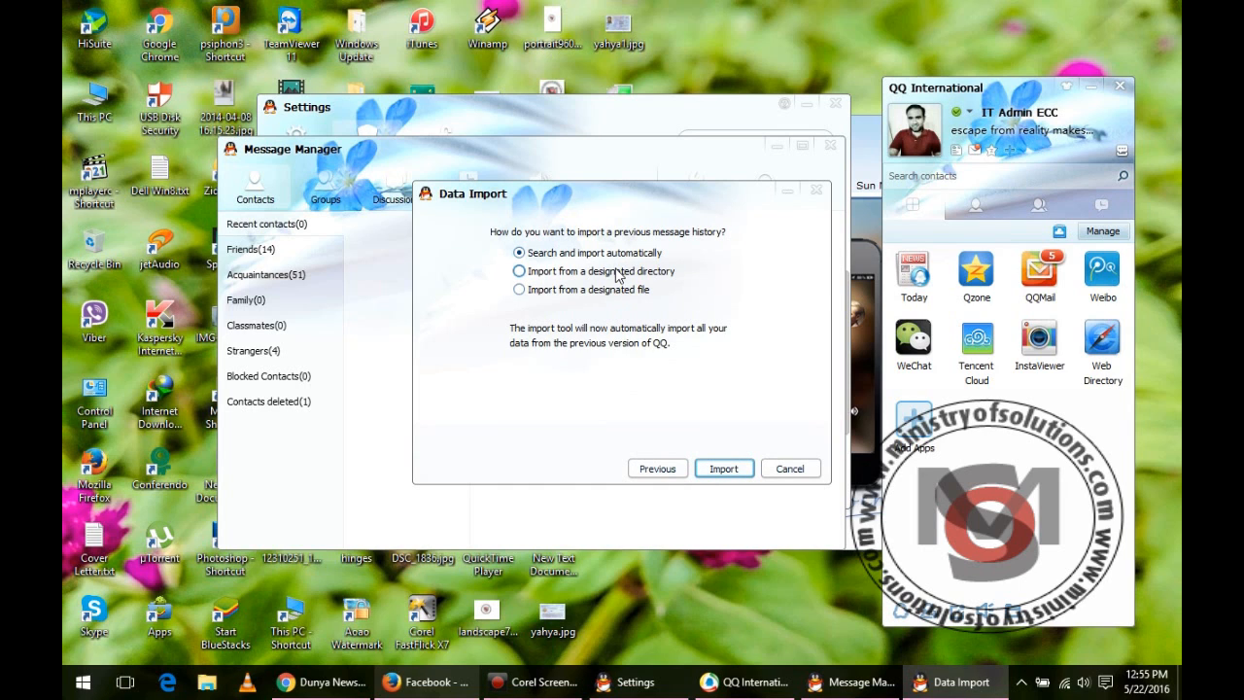
click(519, 290)
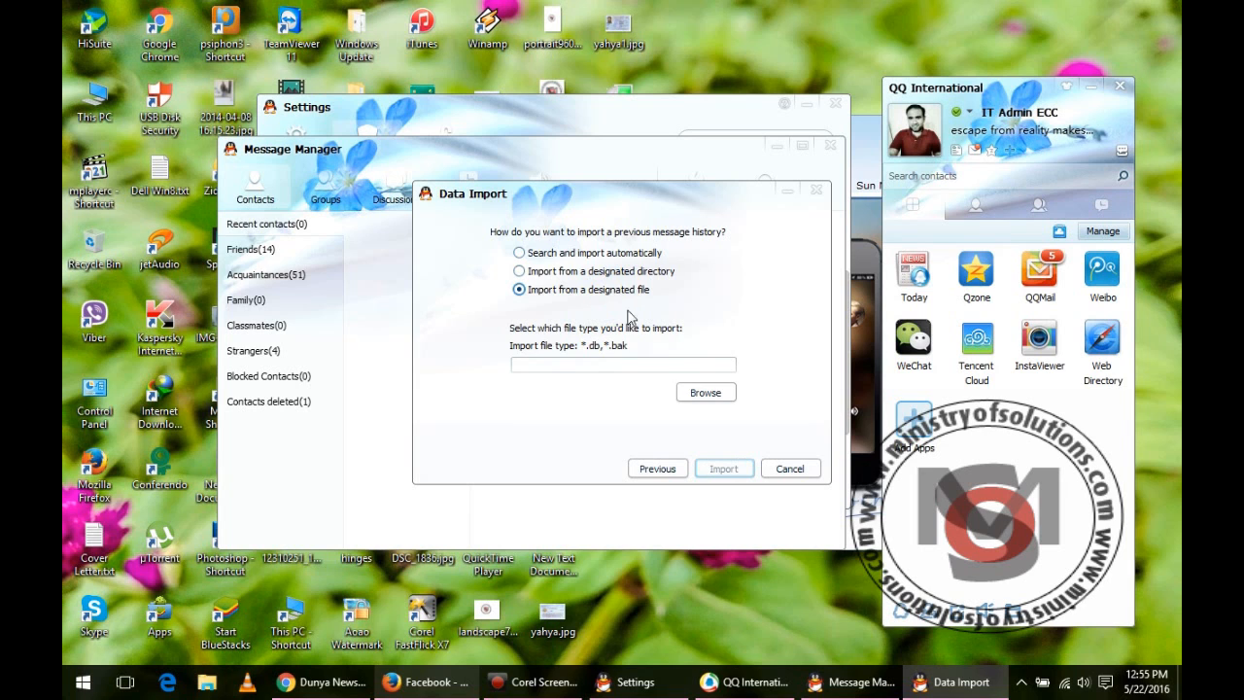
click(706, 393)
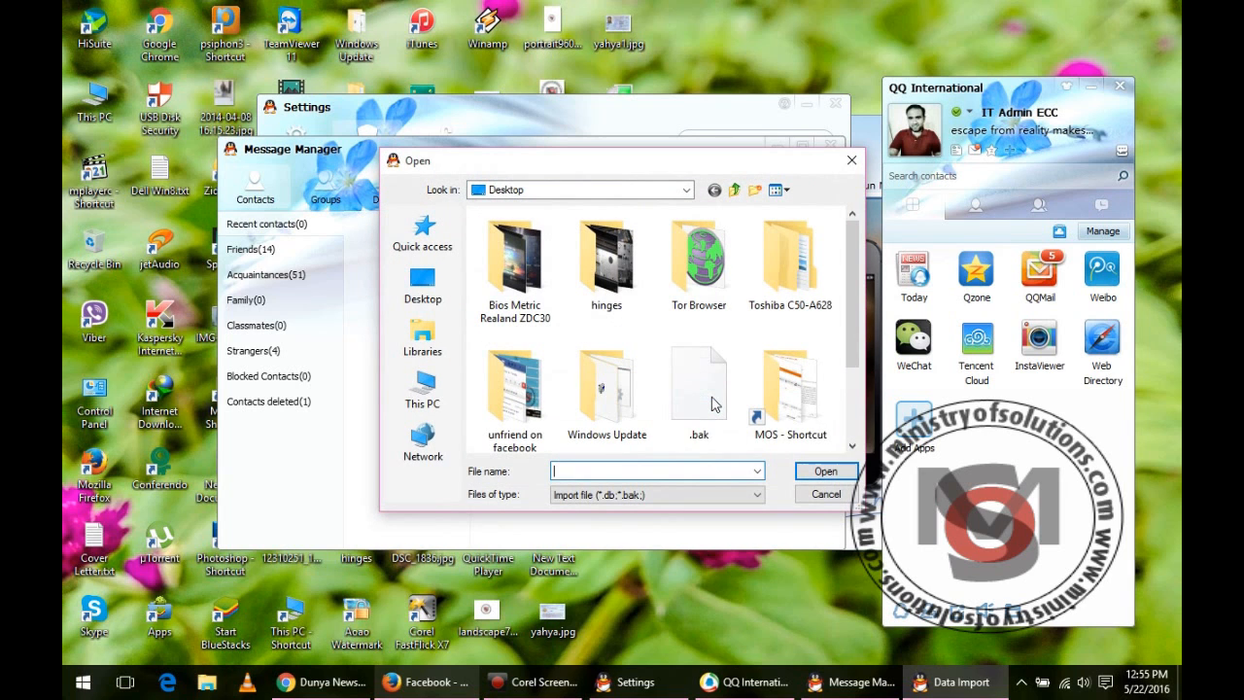
mouse_move(742, 358)
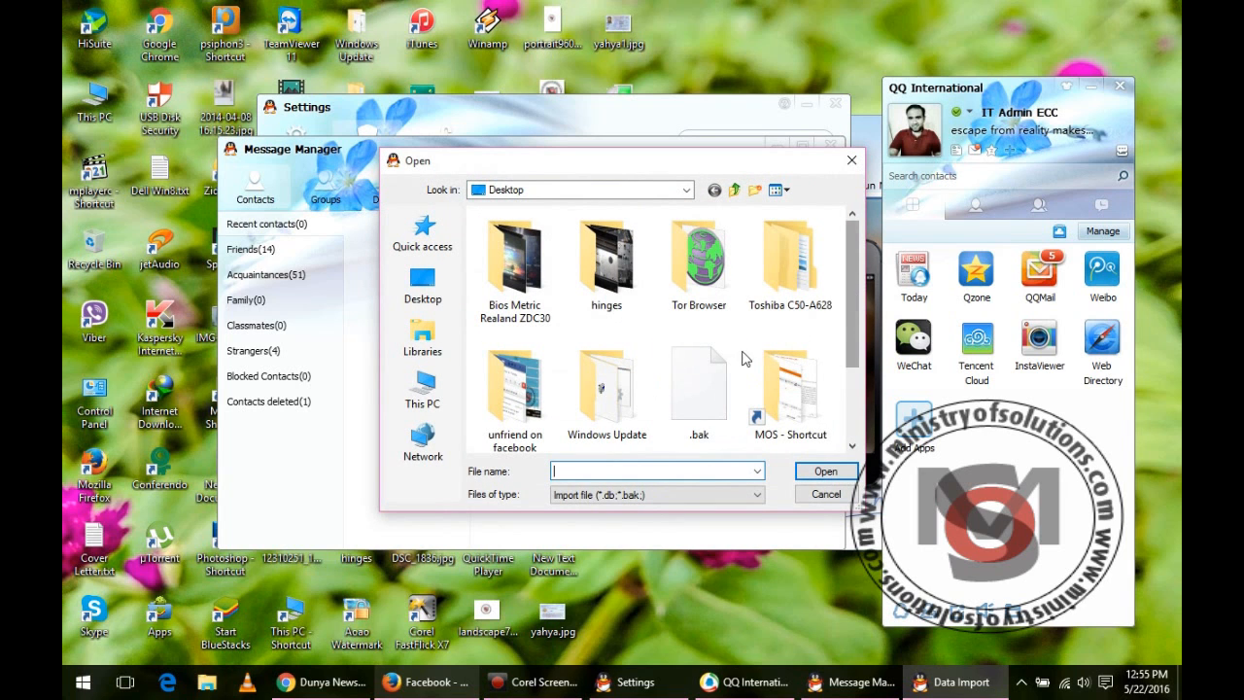
- Import the Desktop .bak backup file and finish the import wizard
click(696, 380)
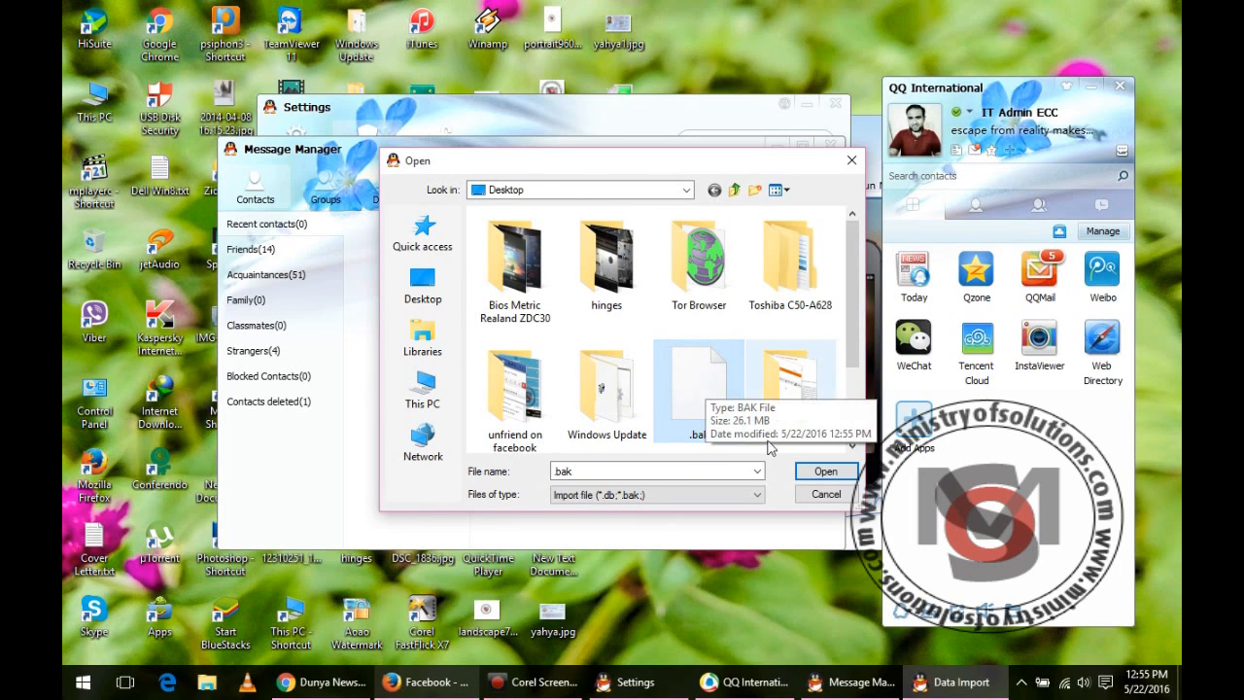
click(824, 472)
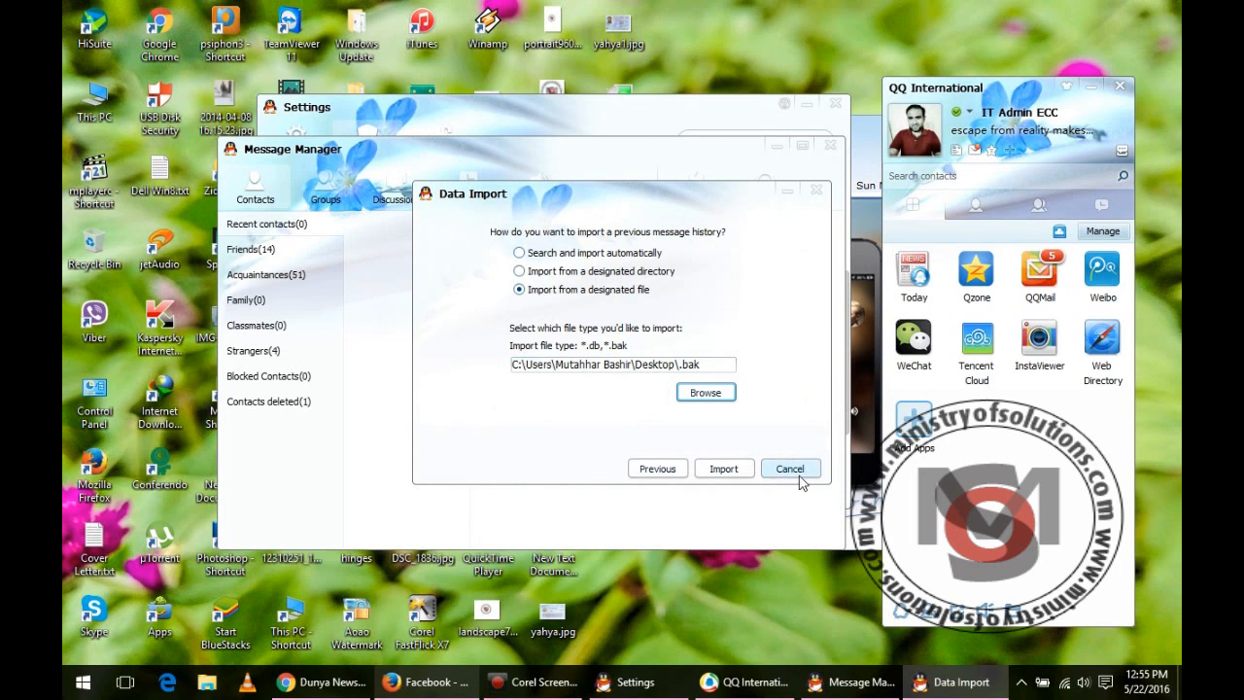
click(723, 466)
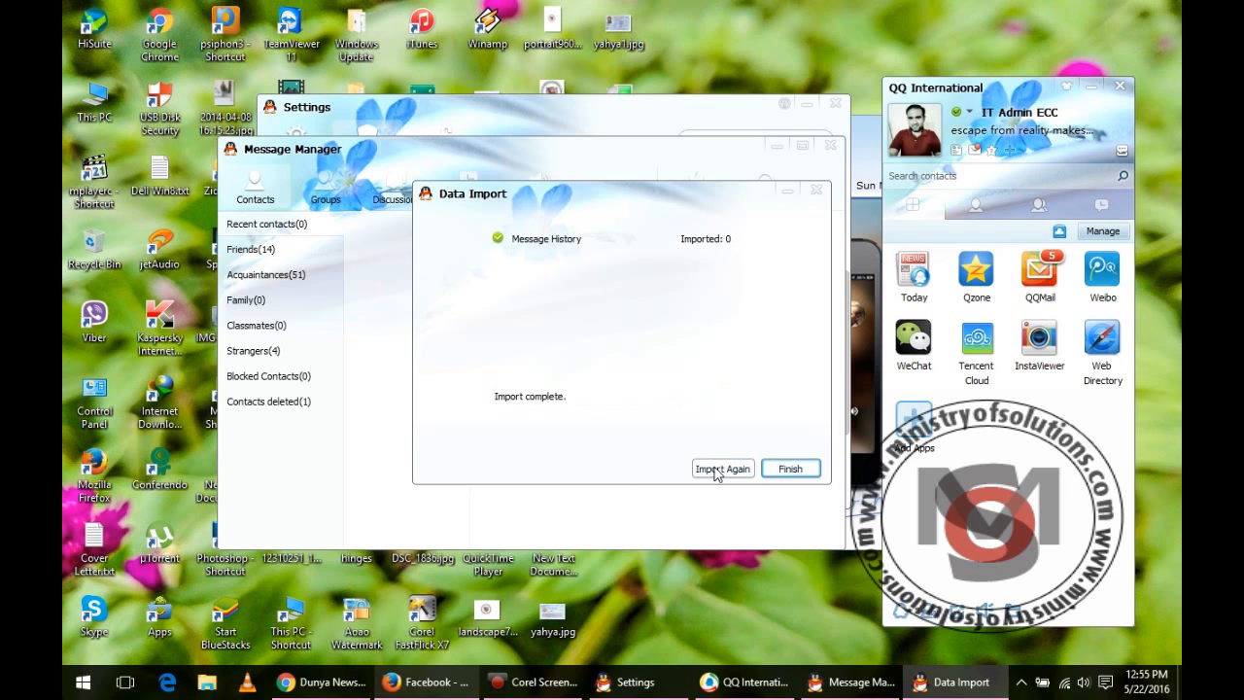
click(788, 467)
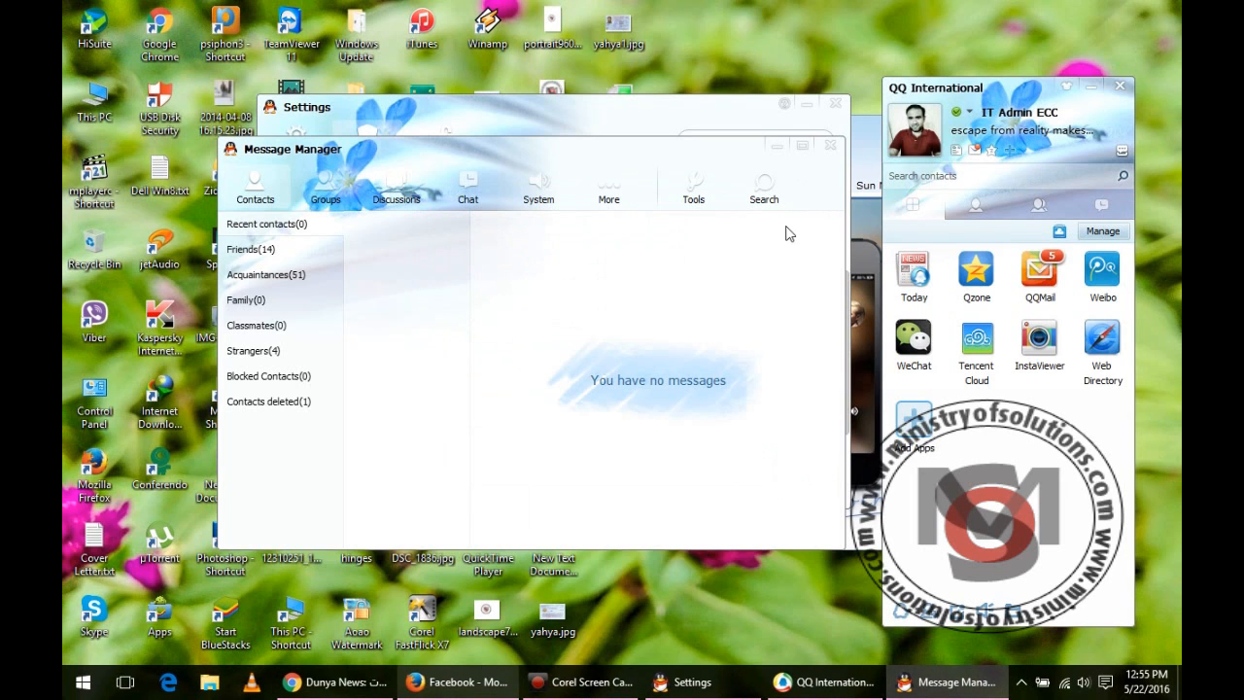
- Close the Message Manager, the Settings window and the IM QQ news pop-up
click(831, 144)
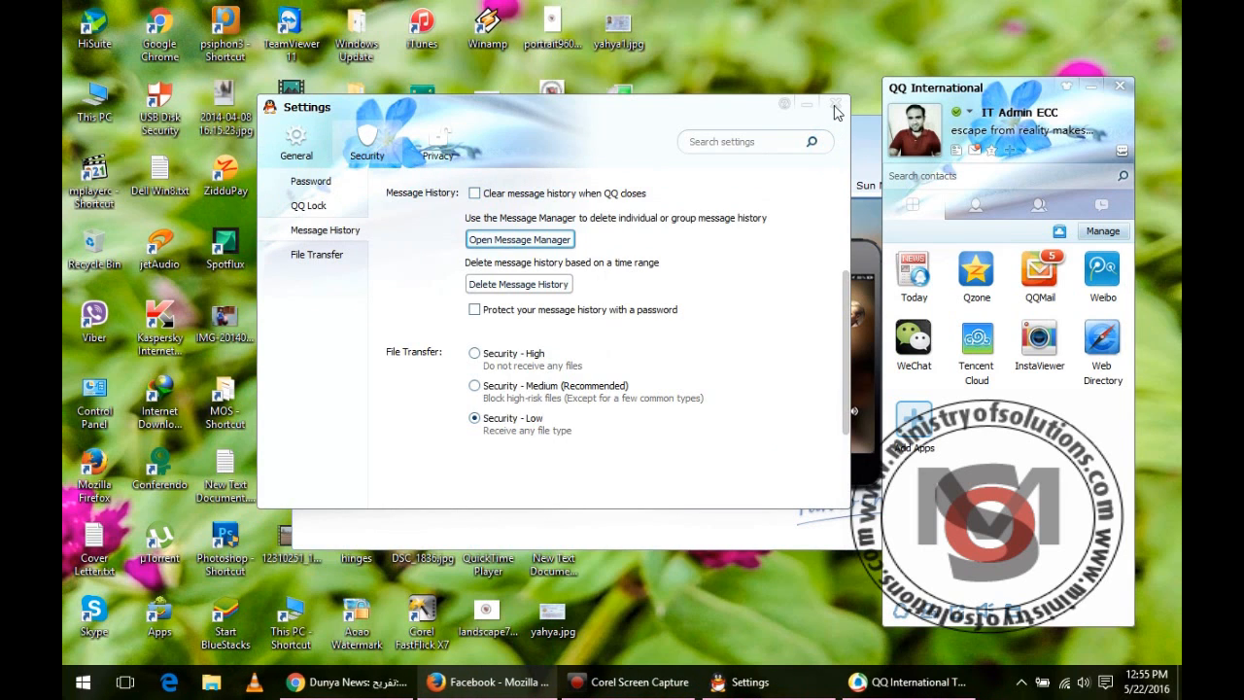
click(832, 105)
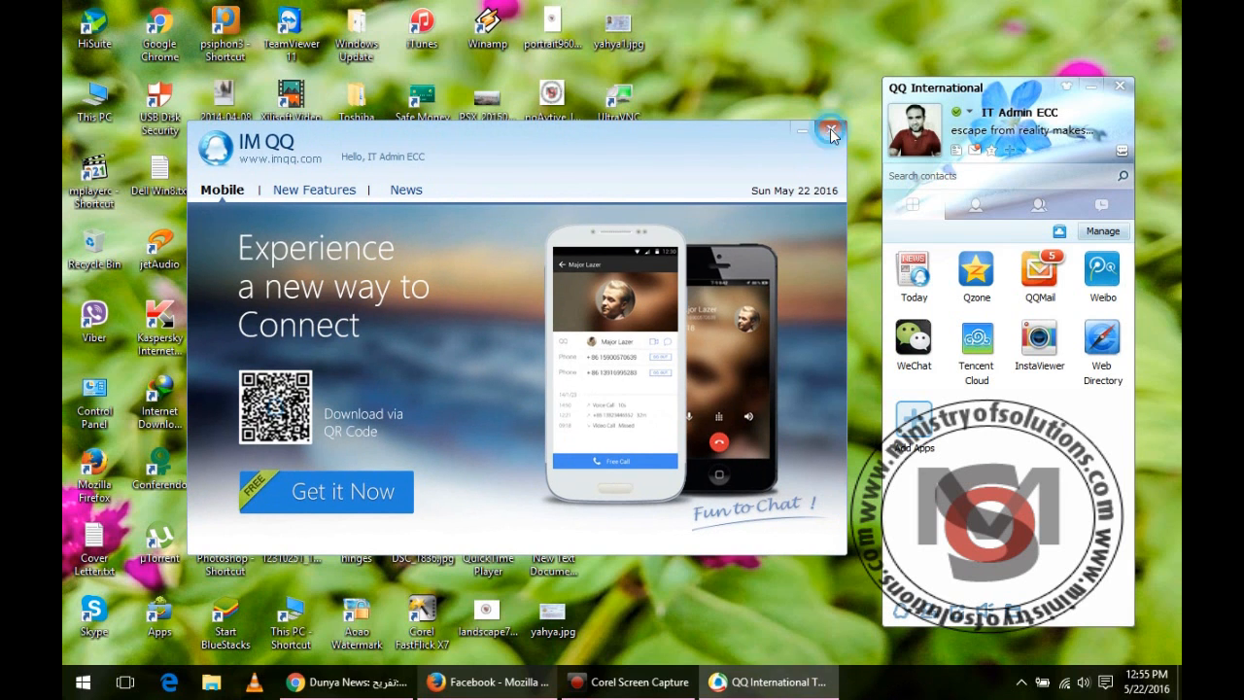
click(832, 130)
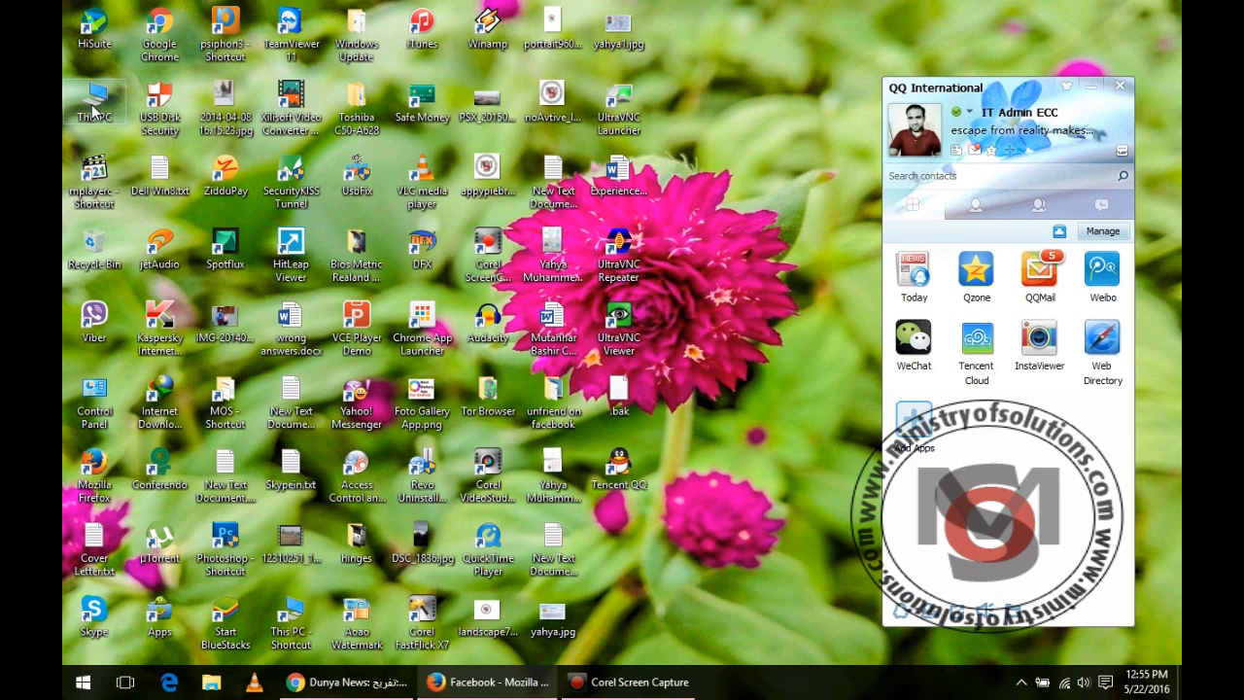
- Navigate from This PC through Documents into the Tencent Files folder
double_click(93, 105)
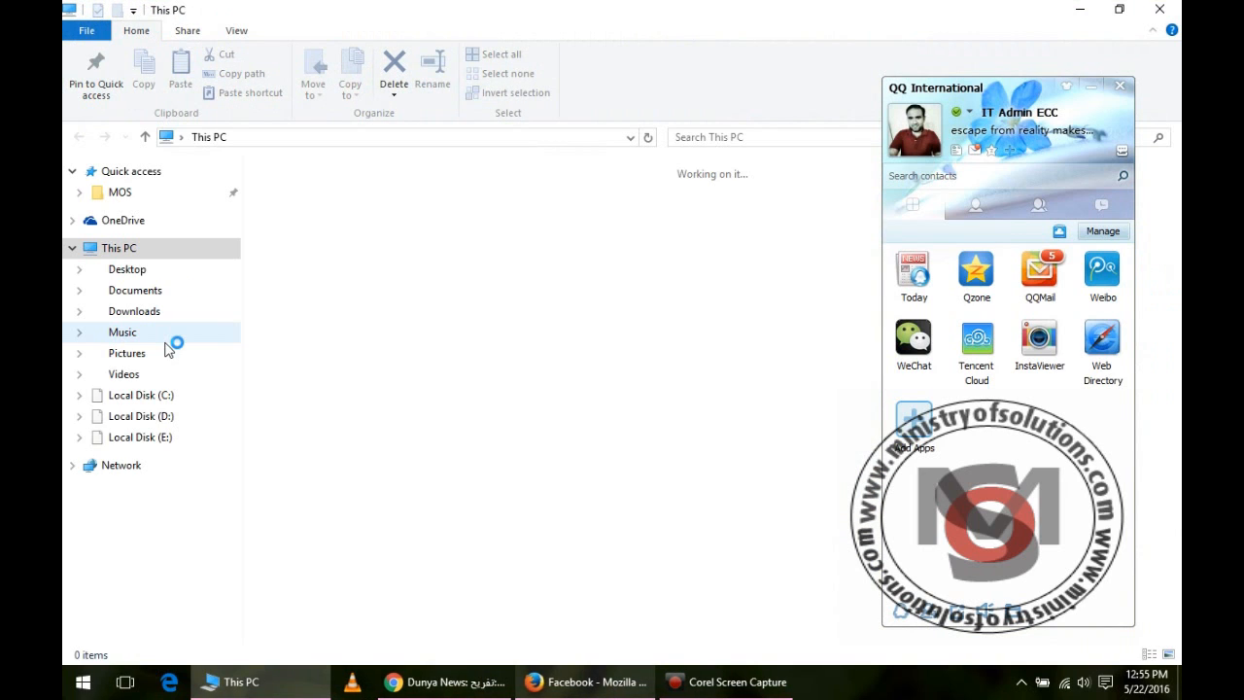
click(118, 247)
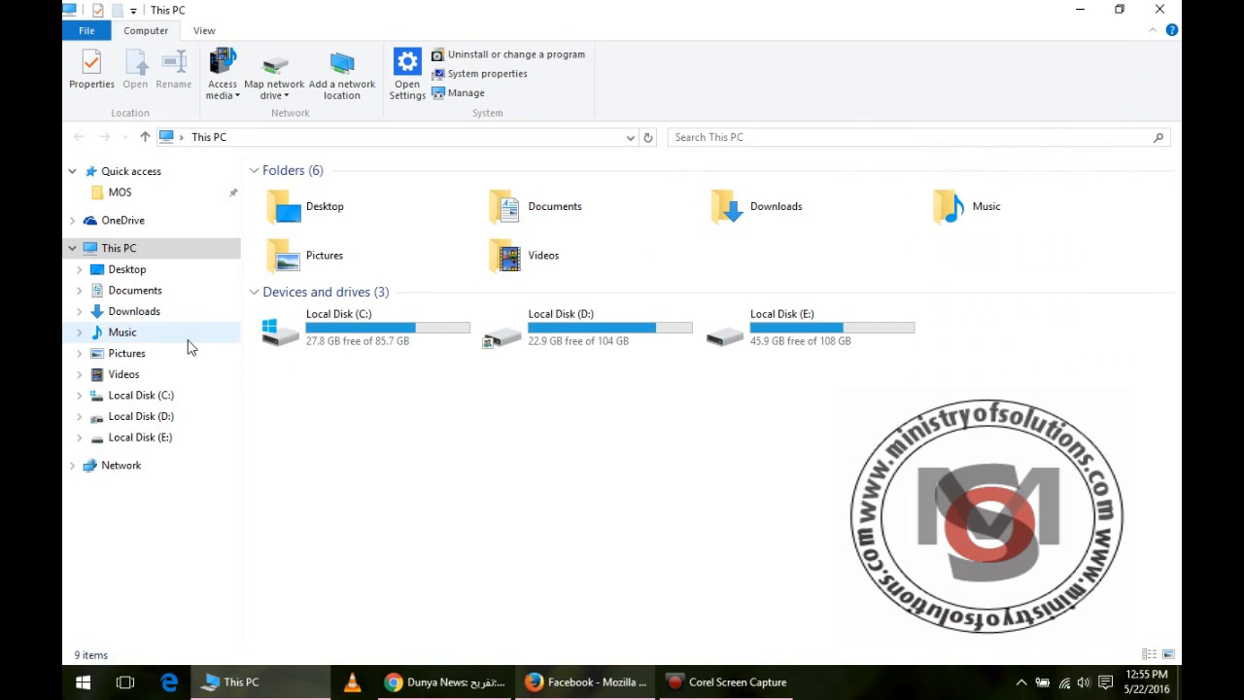
click(79, 289)
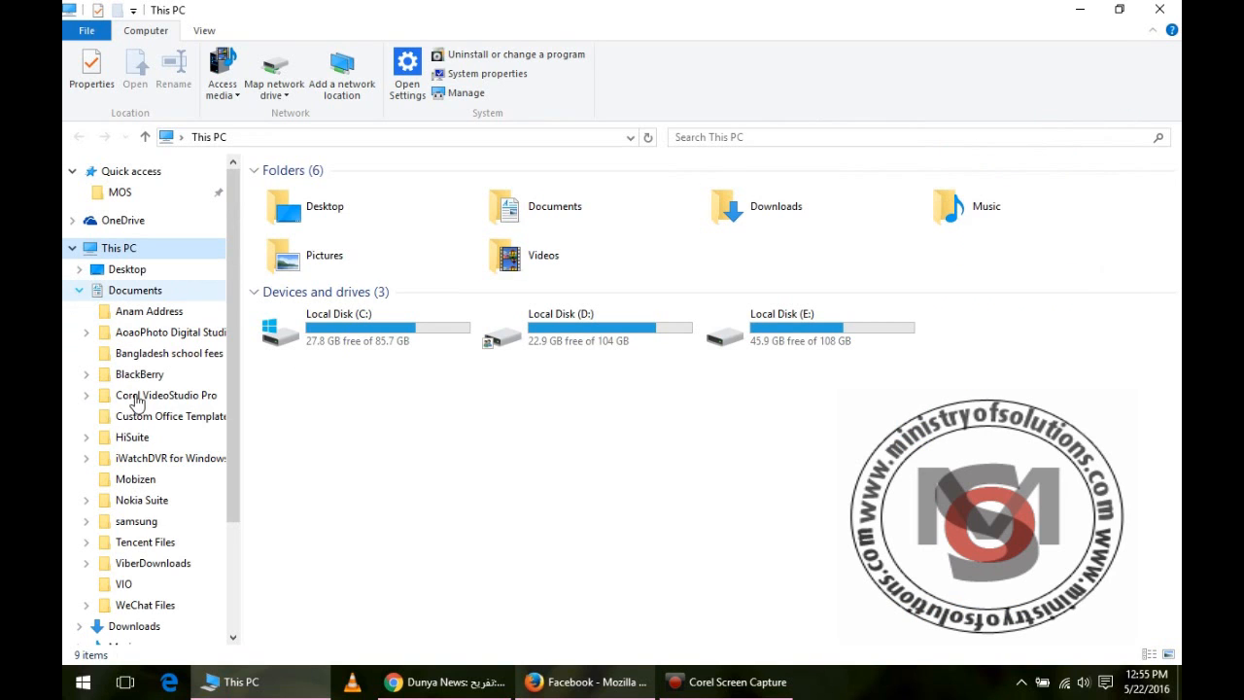
mouse_move(143, 540)
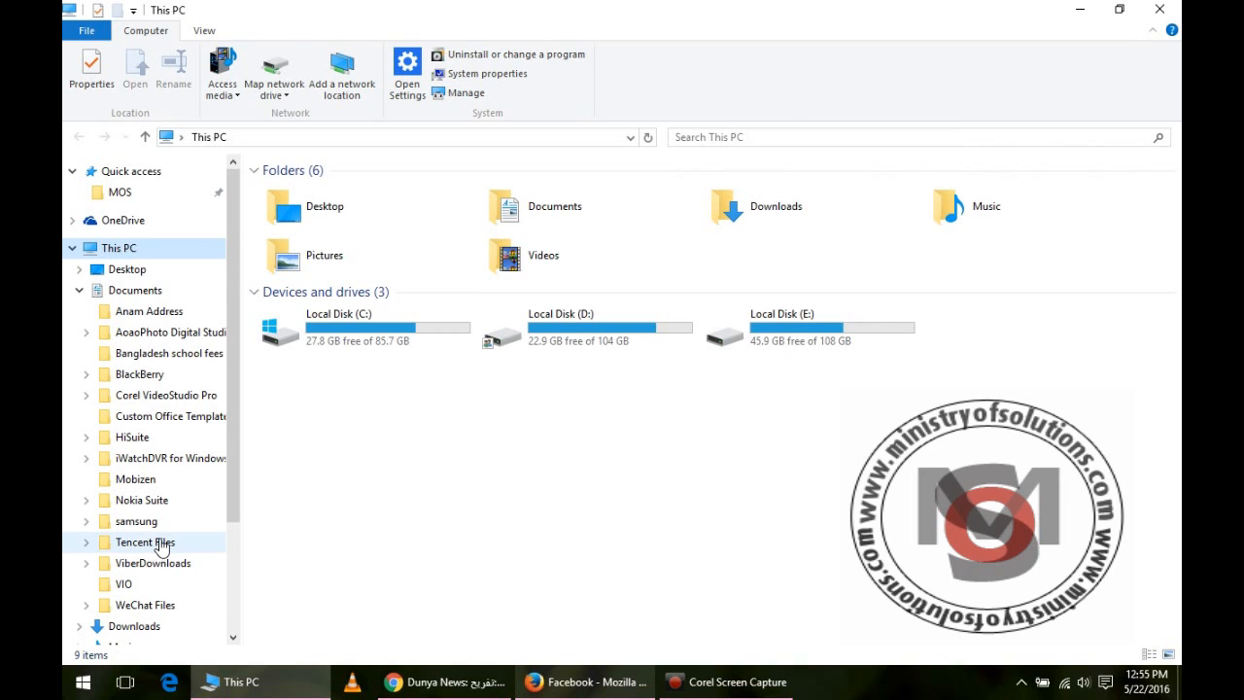
double_click(144, 540)
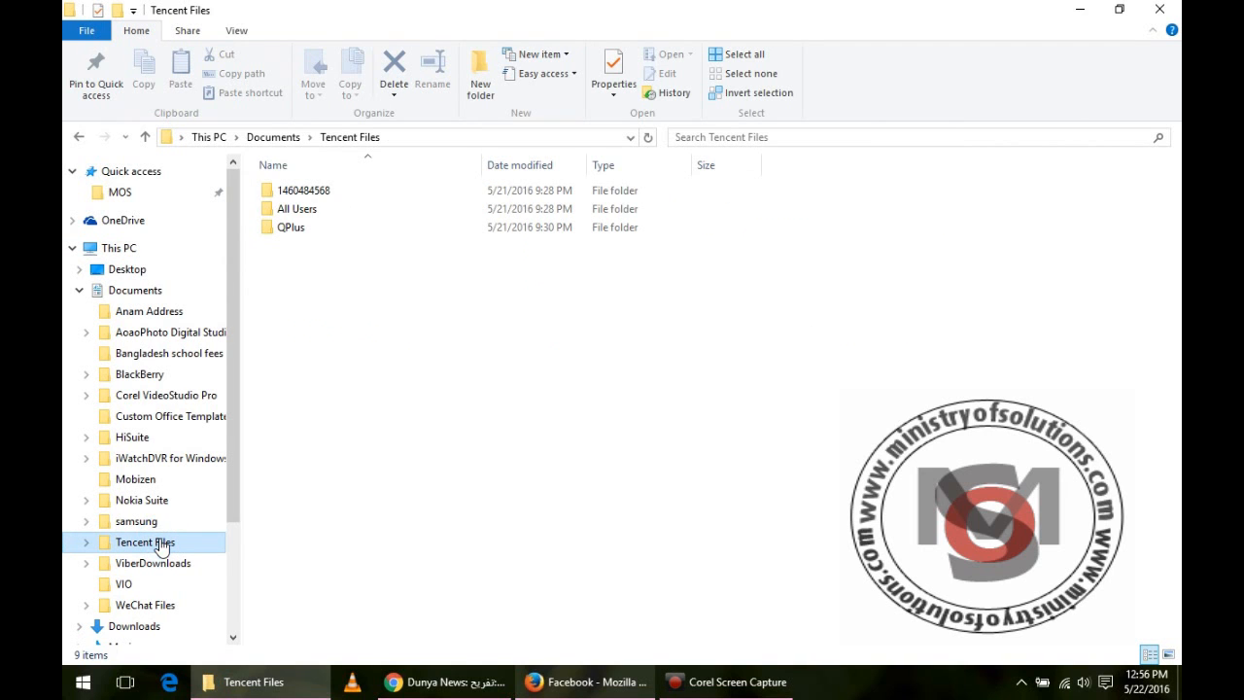
- Enter the numbered account folder and pick out Msg2.0.db among FriendMsg.db and other files
double_click(303, 191)
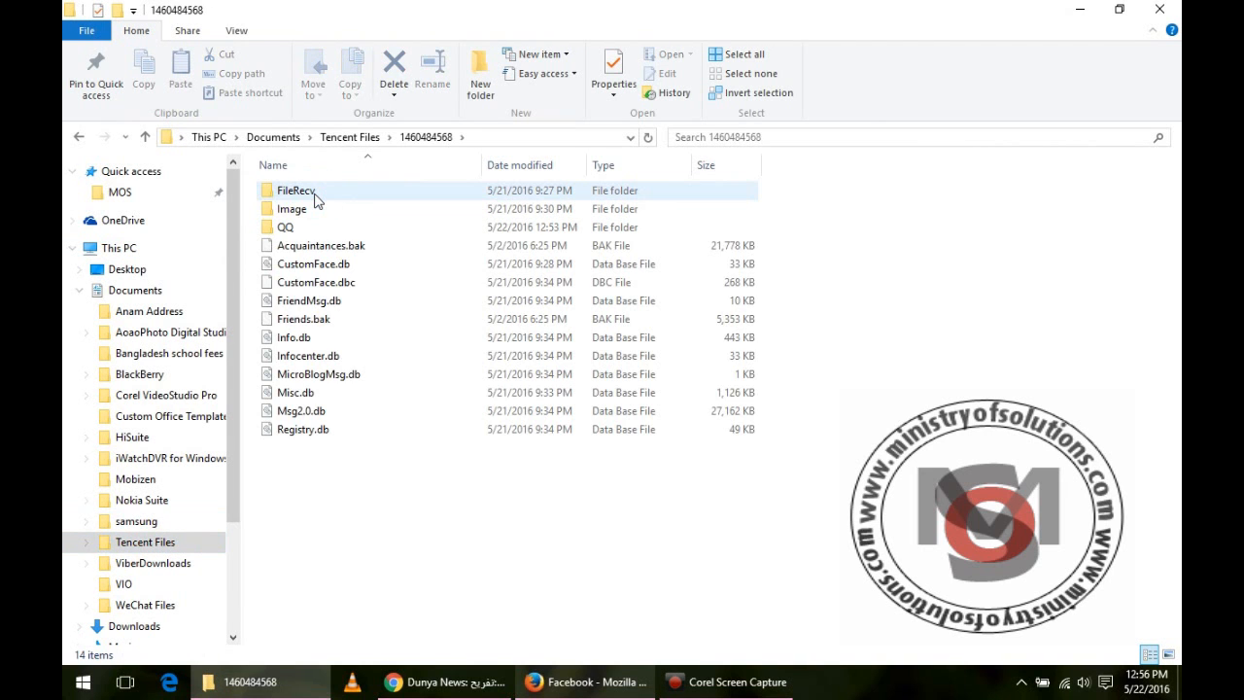
click(307, 354)
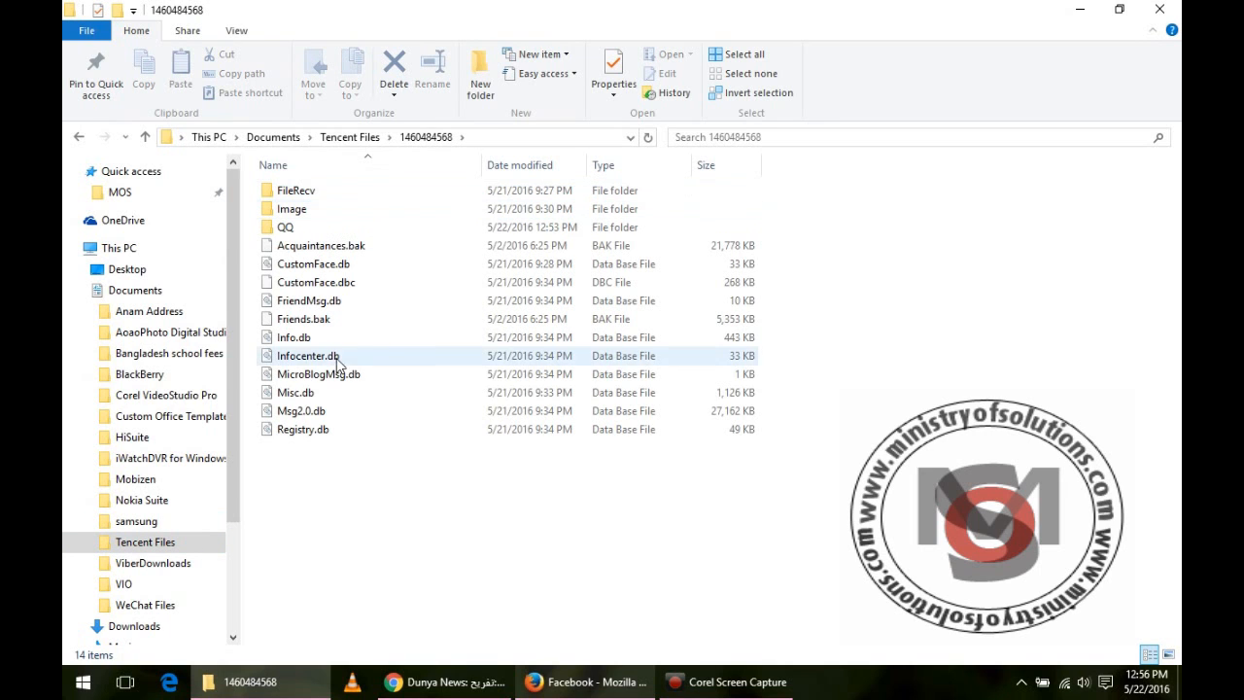
click(301, 410)
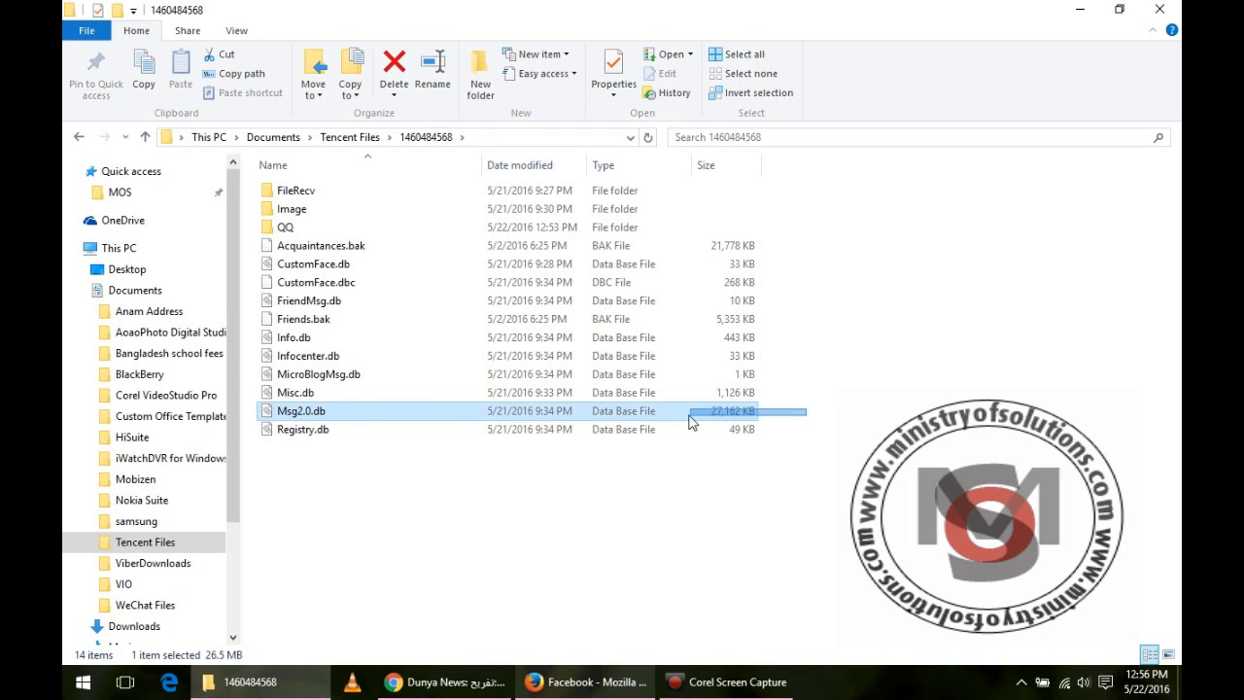
click(295, 392)
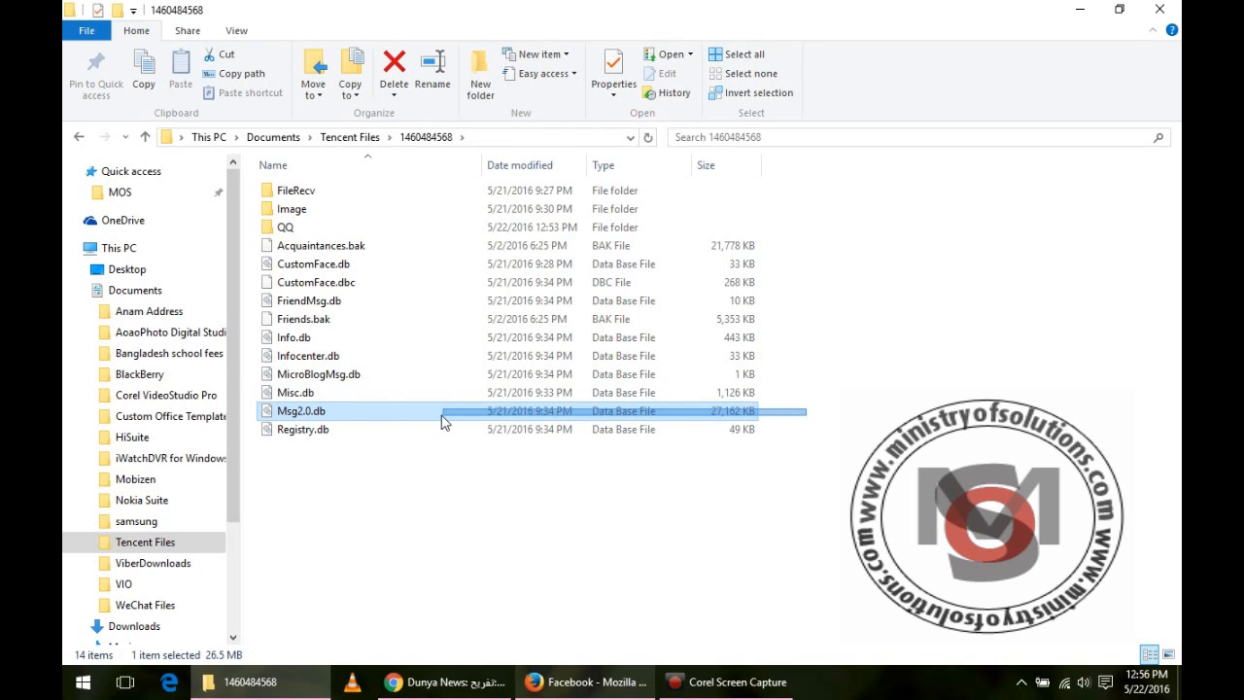
mouse_move(360, 408)
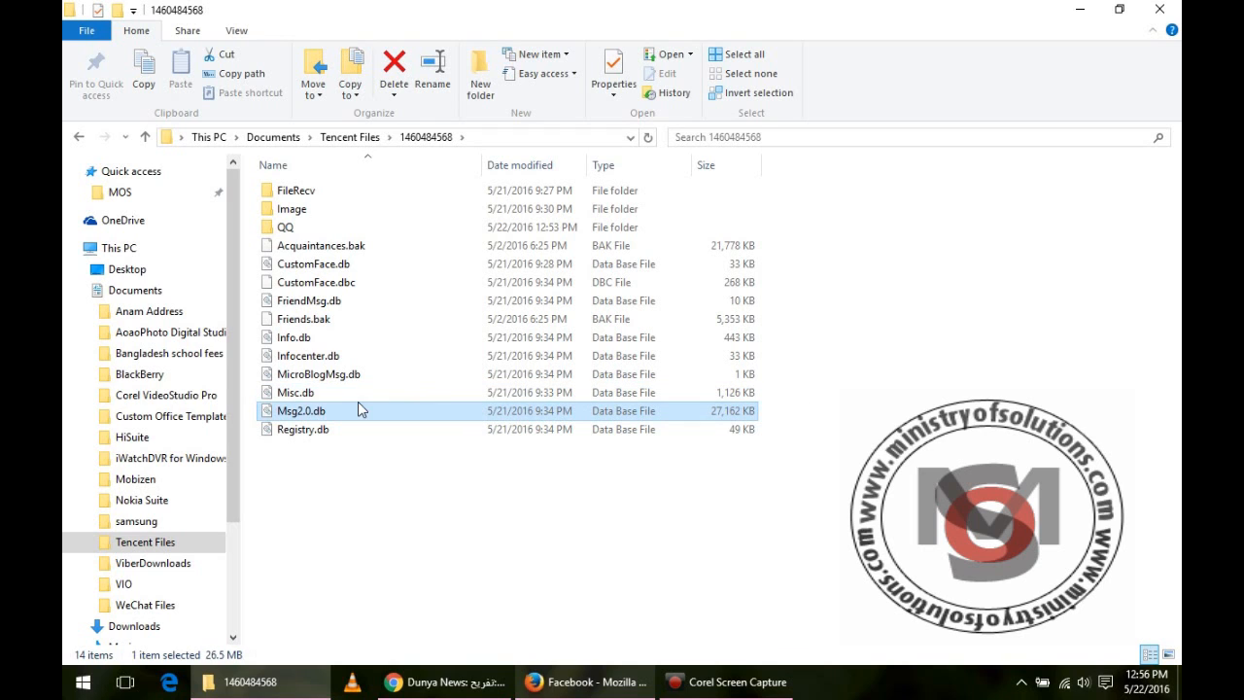
mouse_move(334, 319)
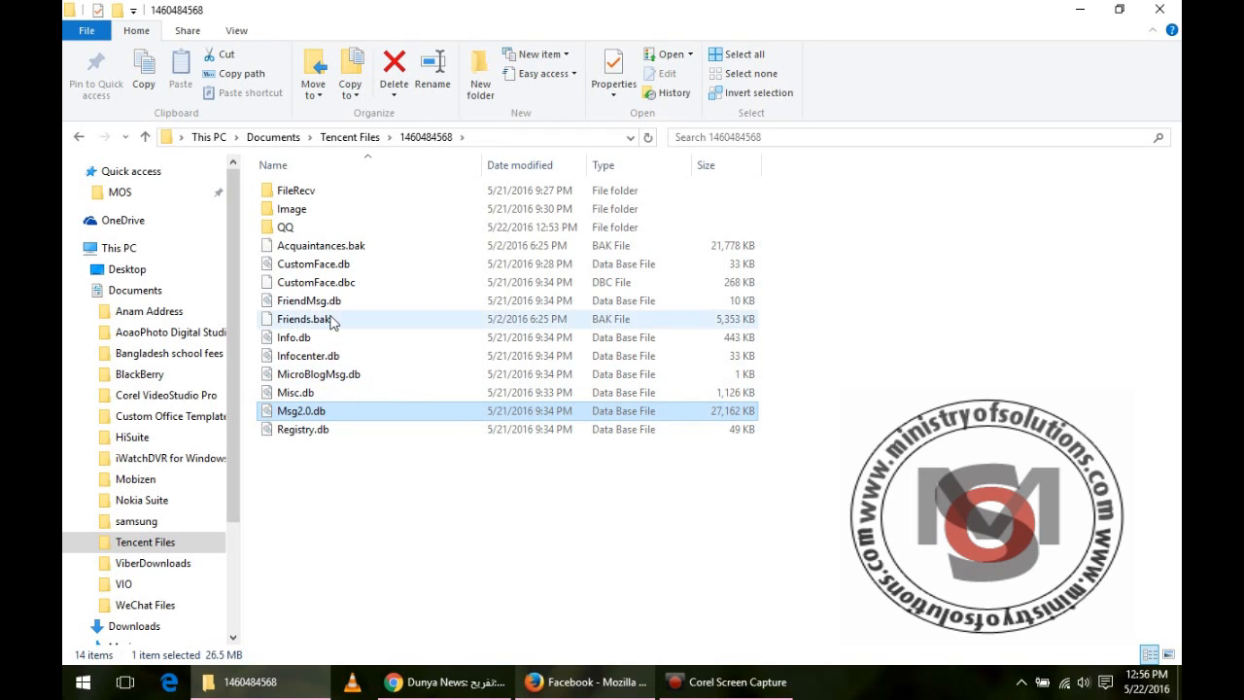
click(307, 300)
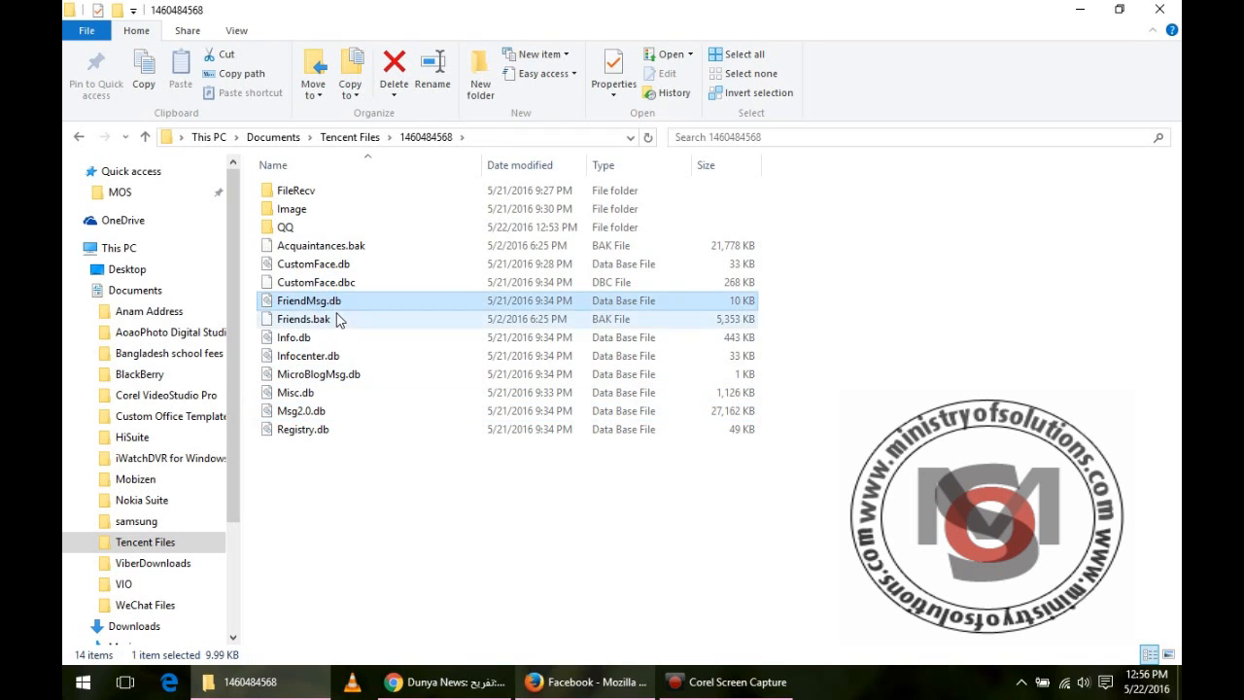
mouse_move(392, 401)
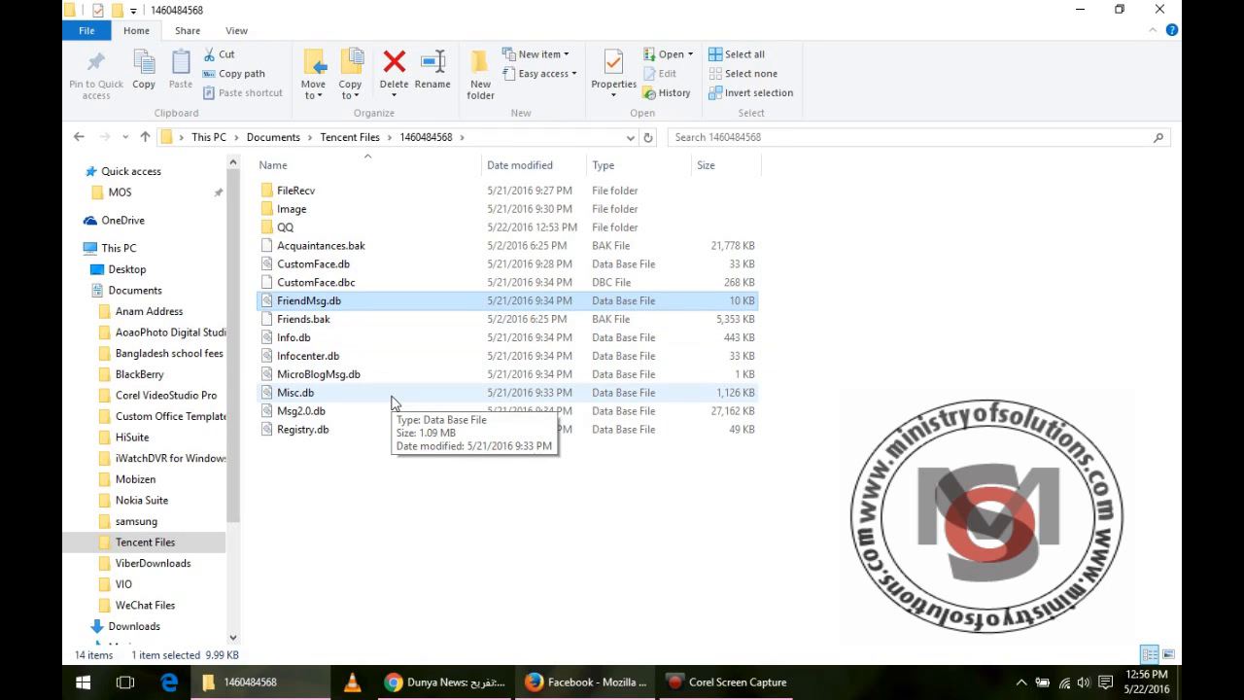
mouse_move(369, 418)
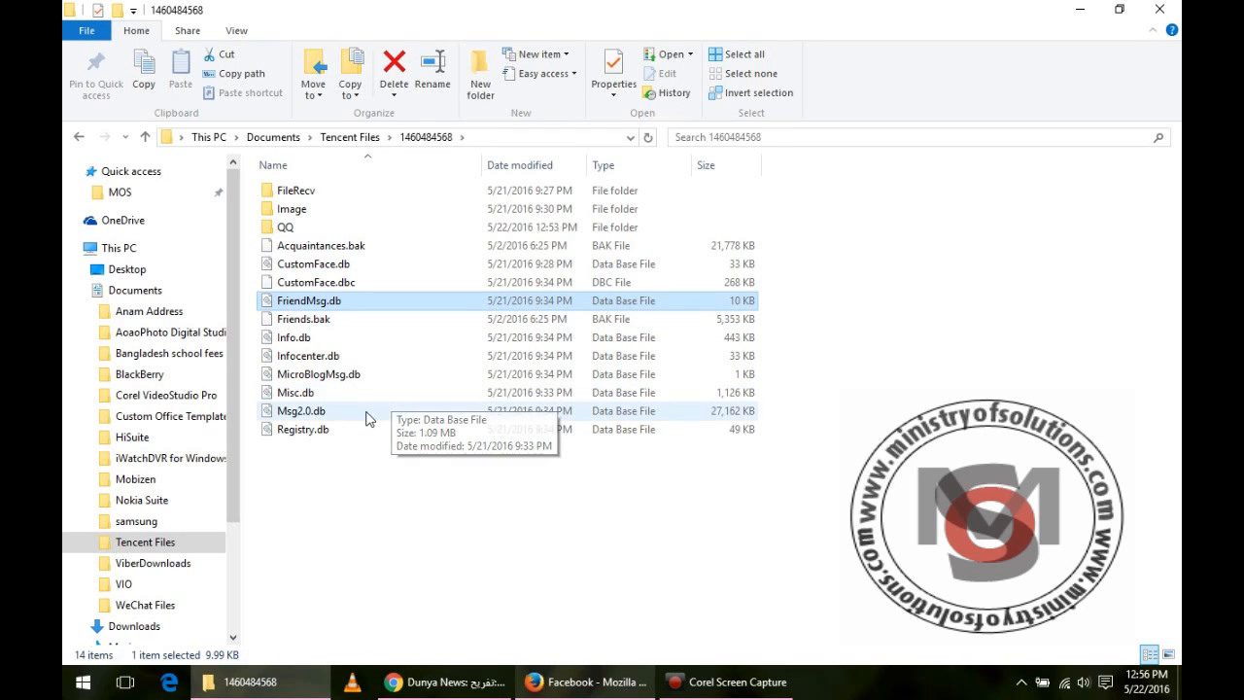
click(299, 410)
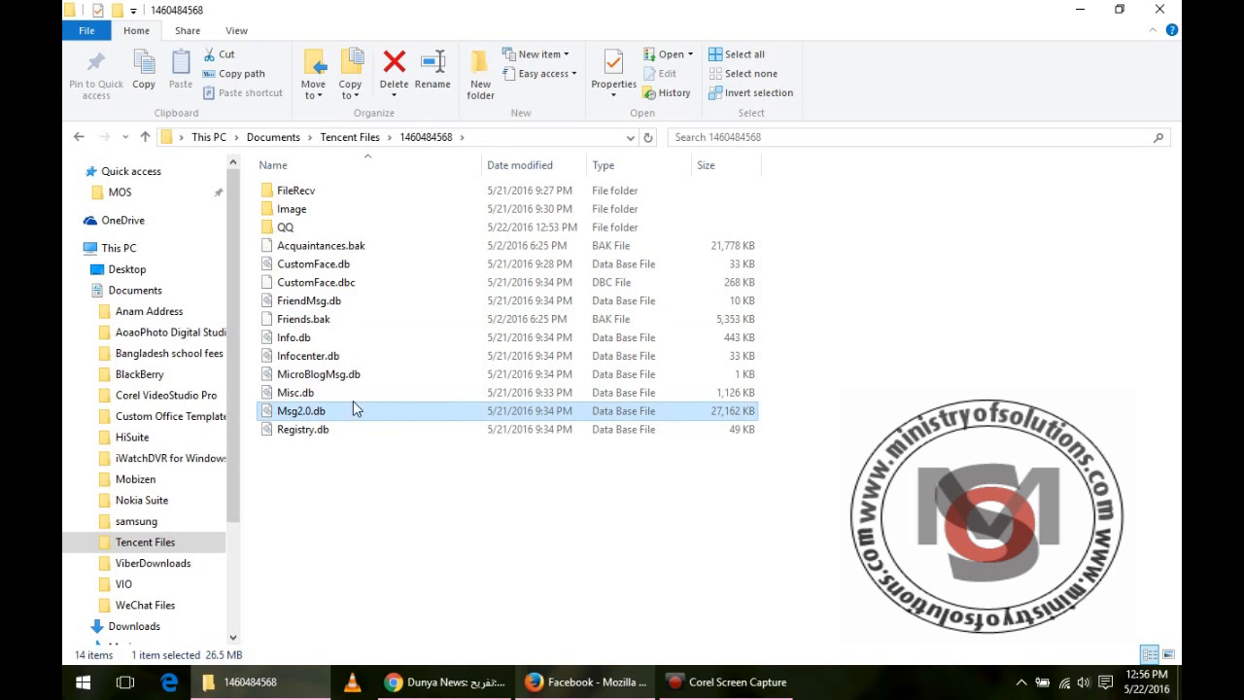
double_click(291, 191)
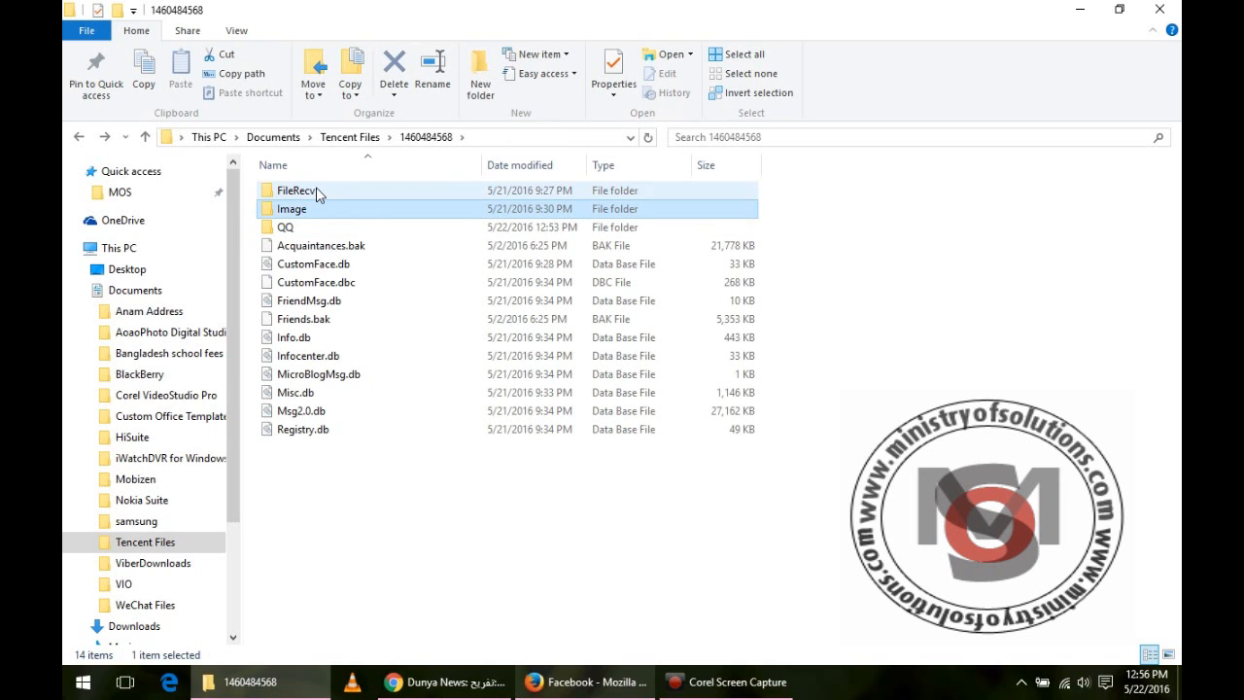
- Select FileRecv, Image and Msg2.0.db together for copying
click(295, 190)
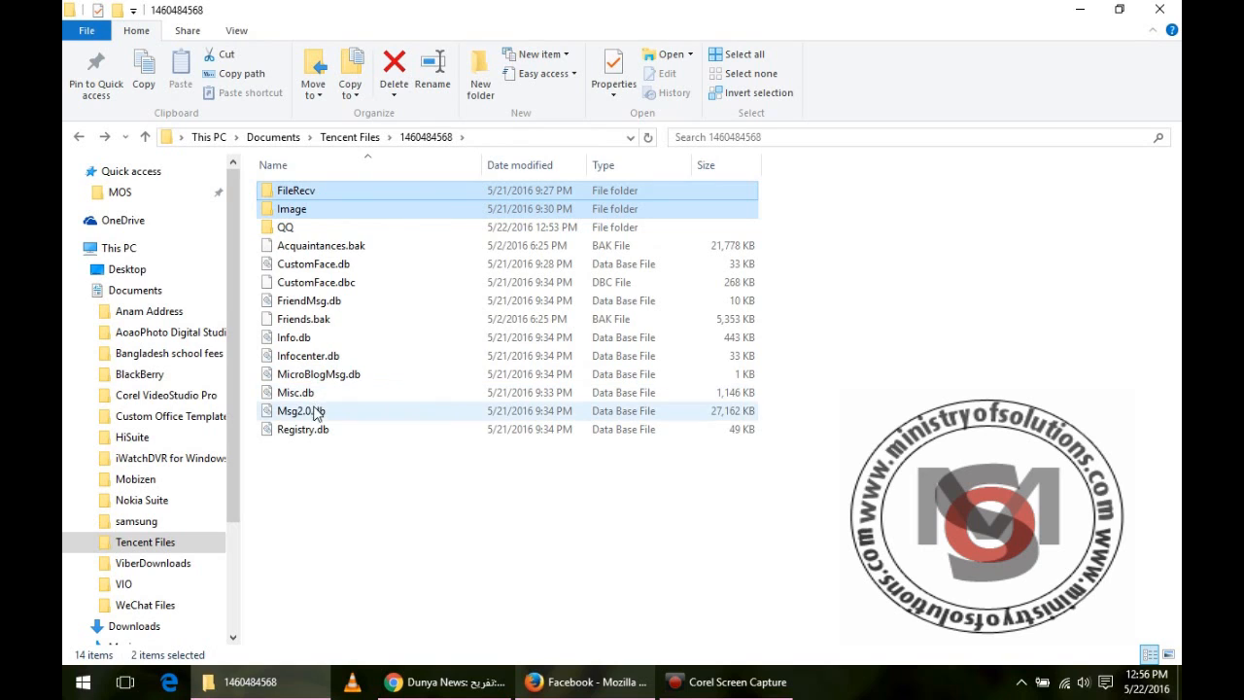
click(299, 410)
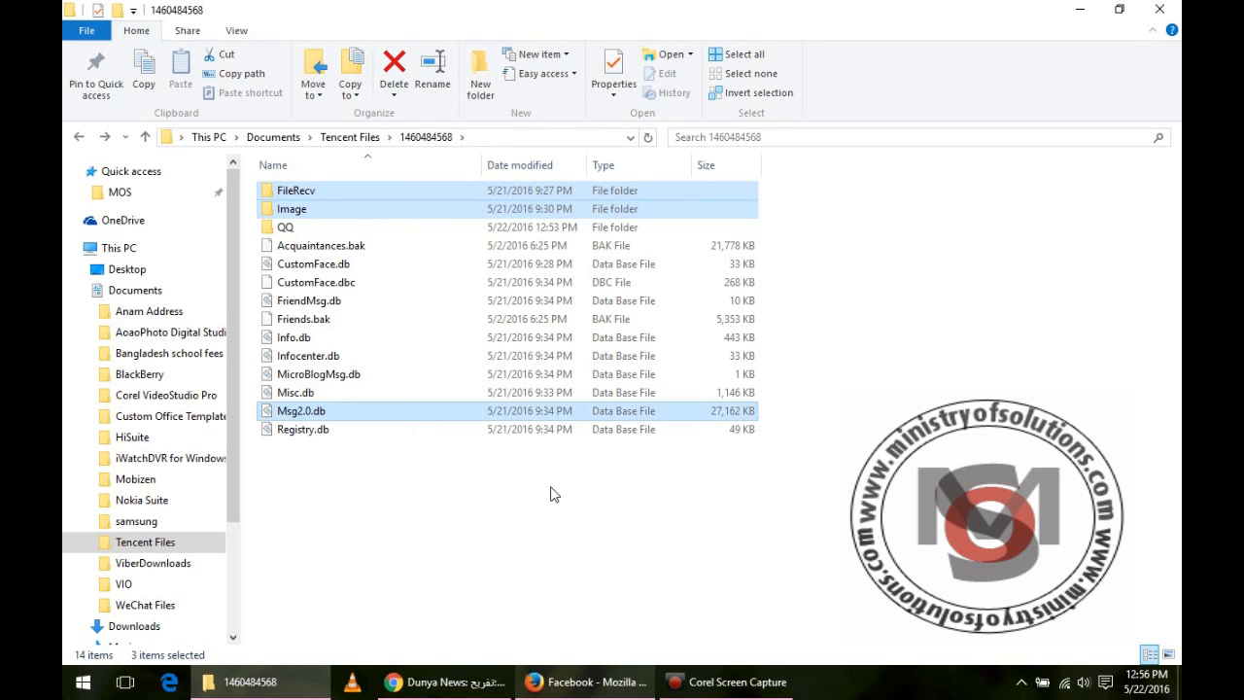